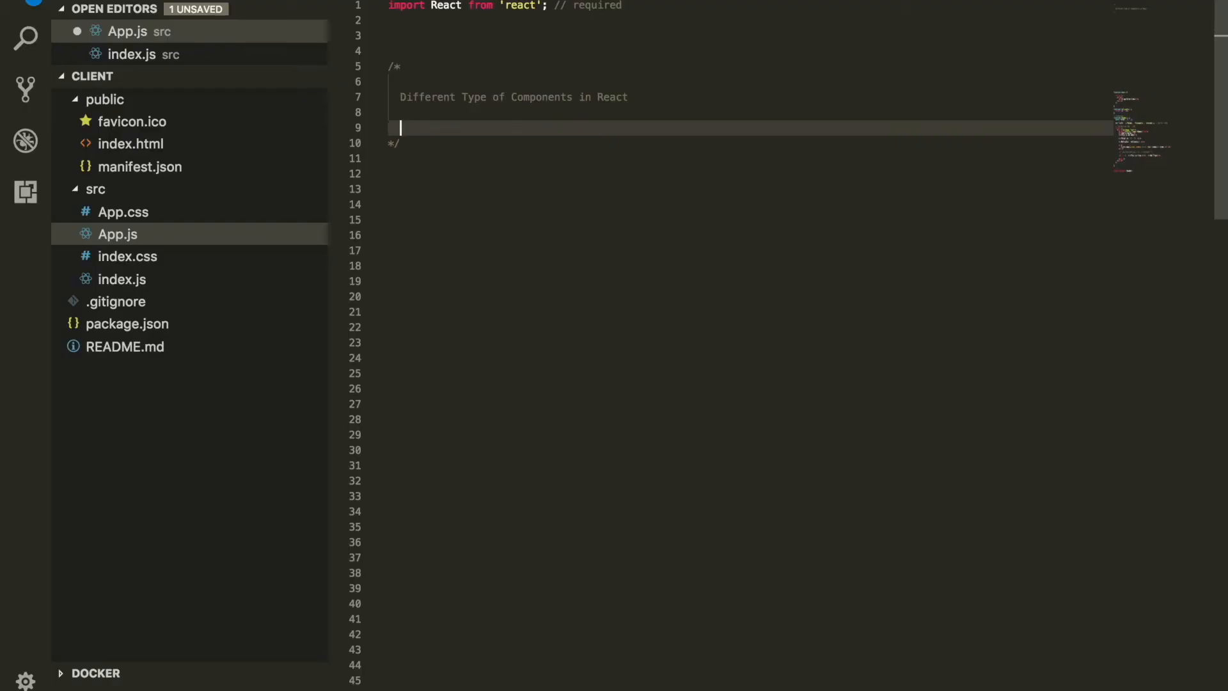
- Write the numbered comment list: 1- Functional Component, 2- Class Component, 3- Higher Order Components
type("1- Fu")
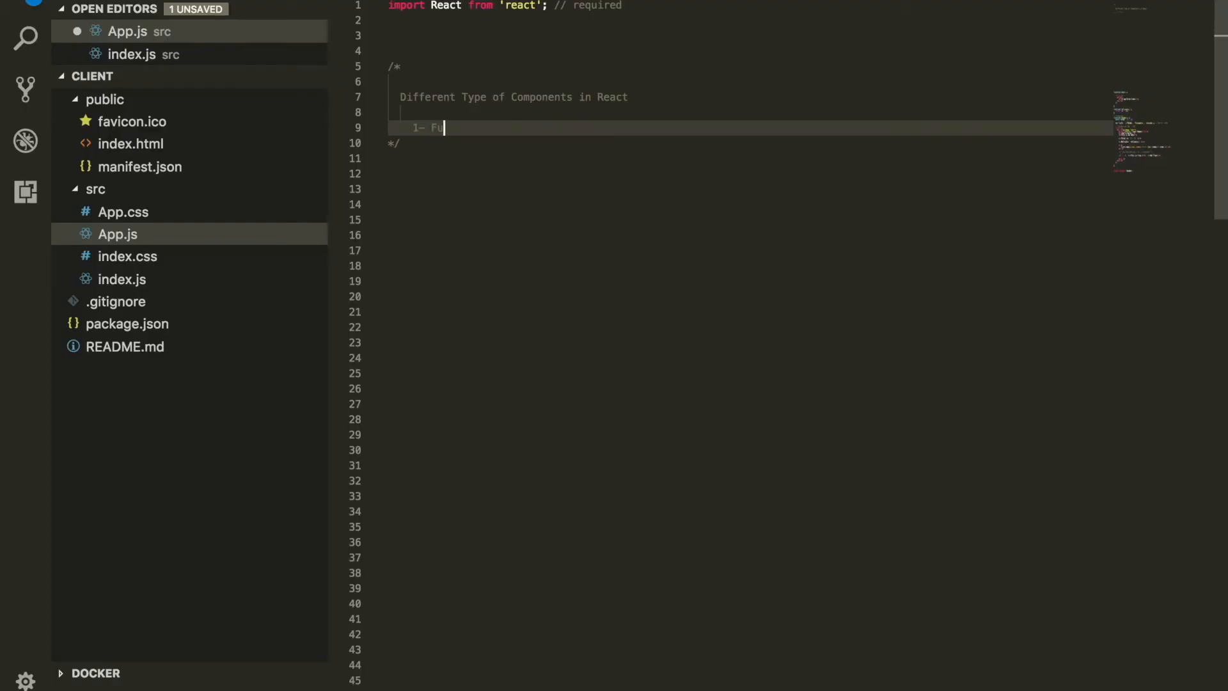
type("unctional Component")
type("2- Cla")
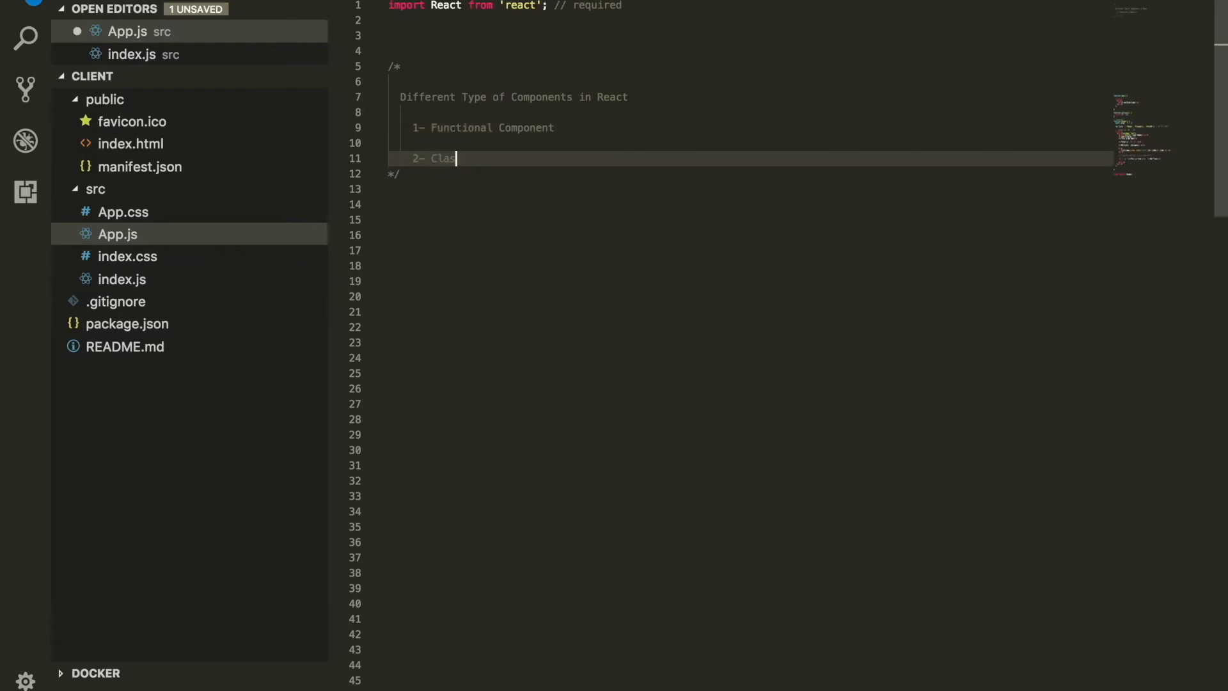
type("s Component")
type("3-")
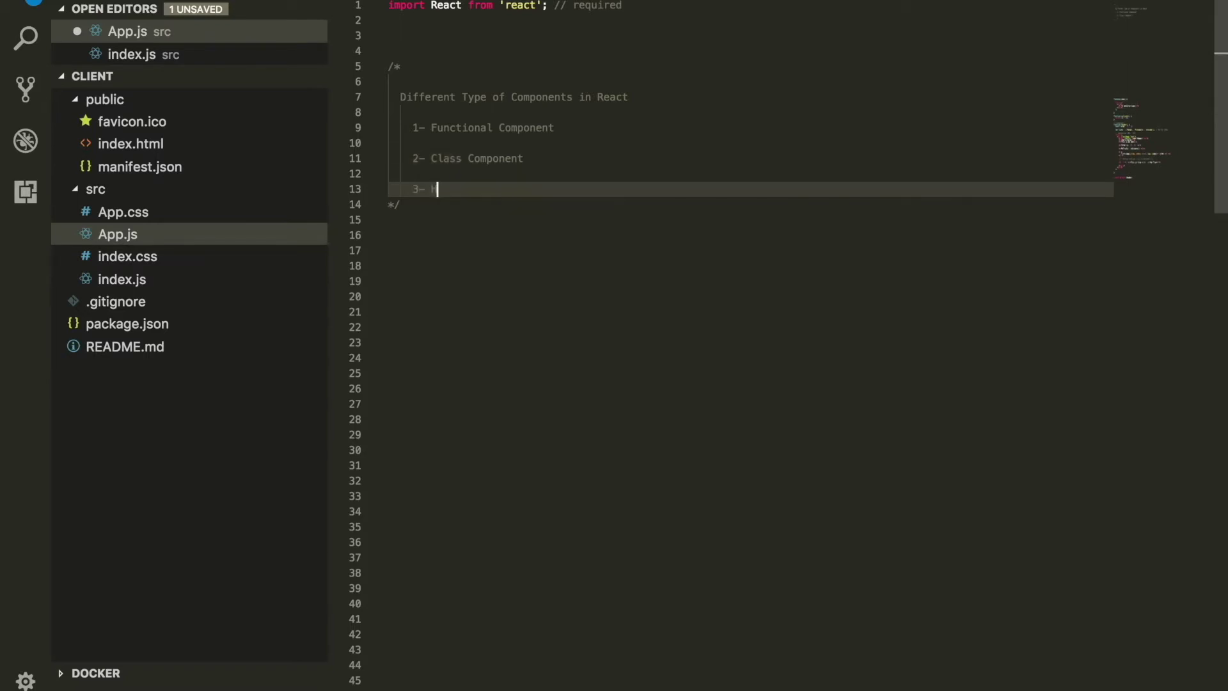
type("Higher Order Co")
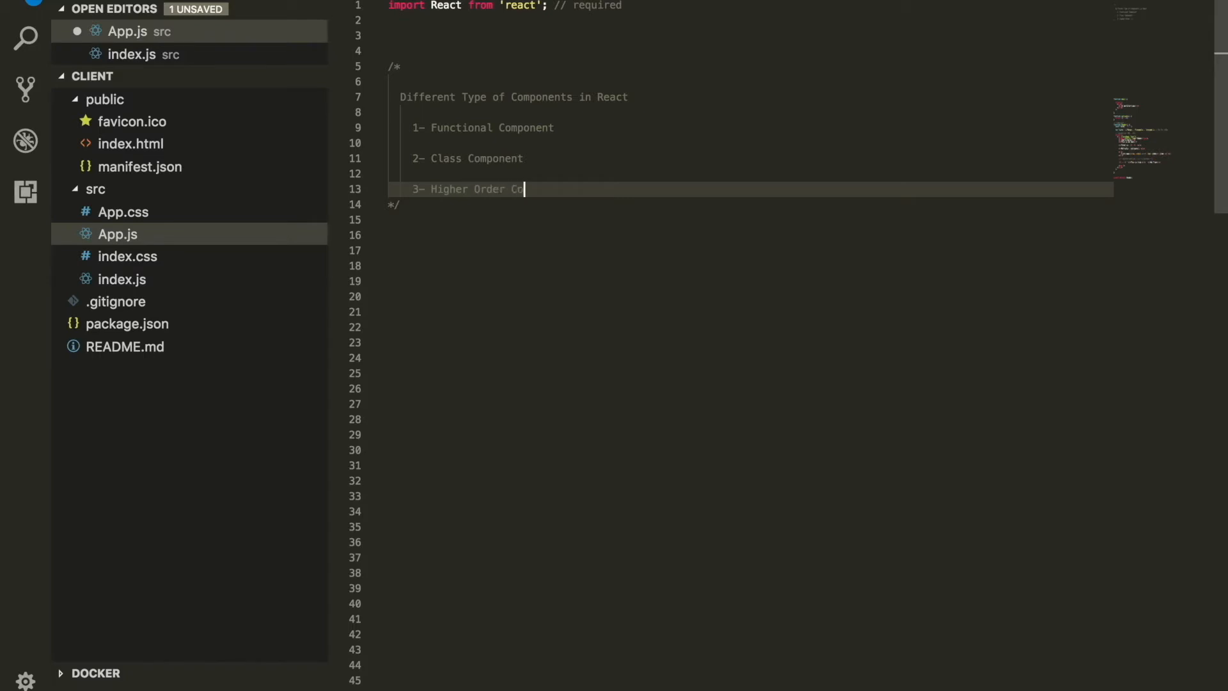
type("mponet")
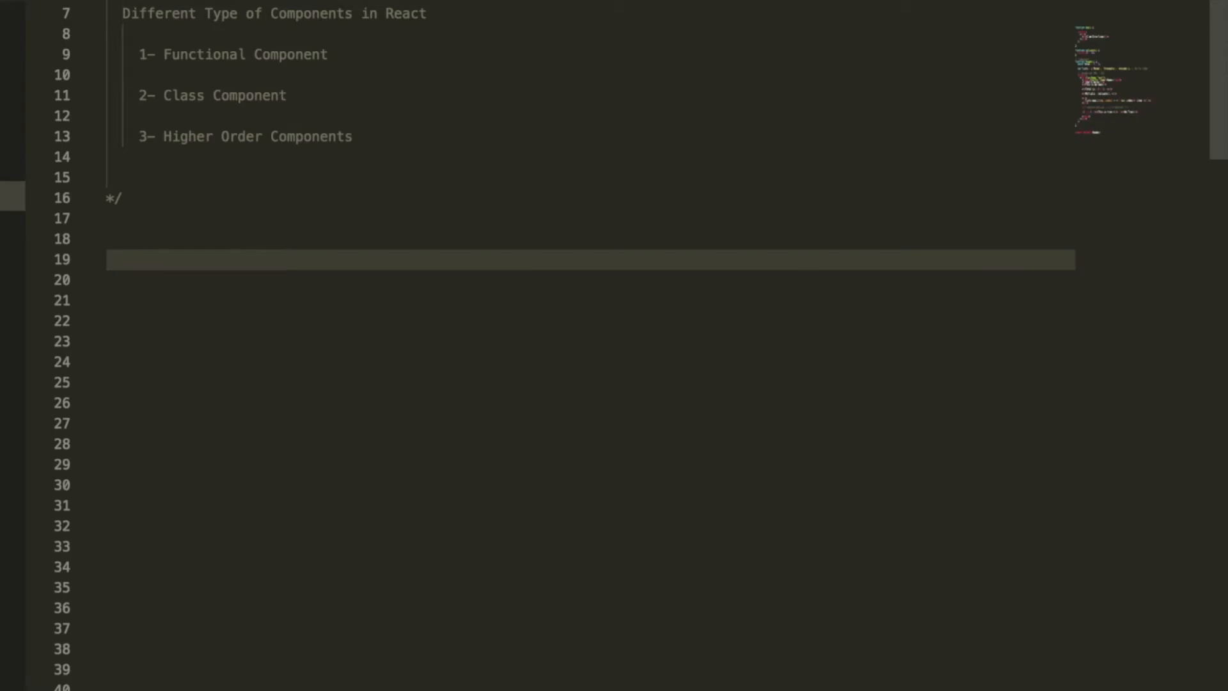
- Add an empty SearchStudent() function whose body is a // TODO comment
type("function")
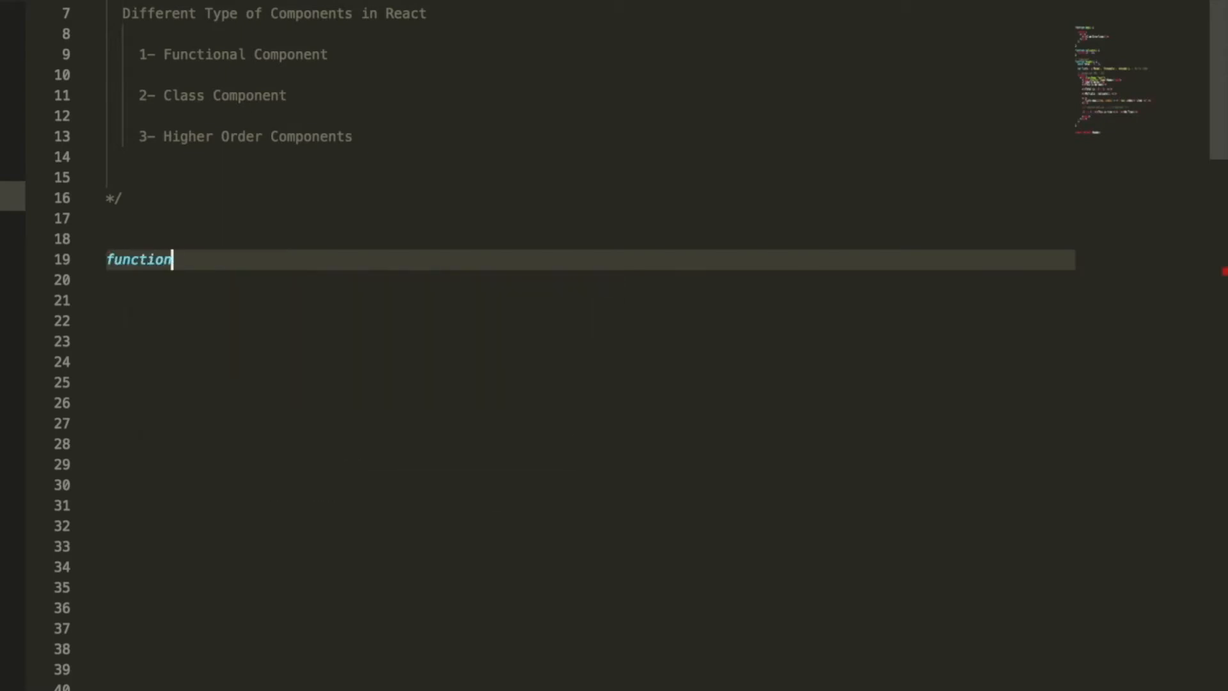
type("Student")
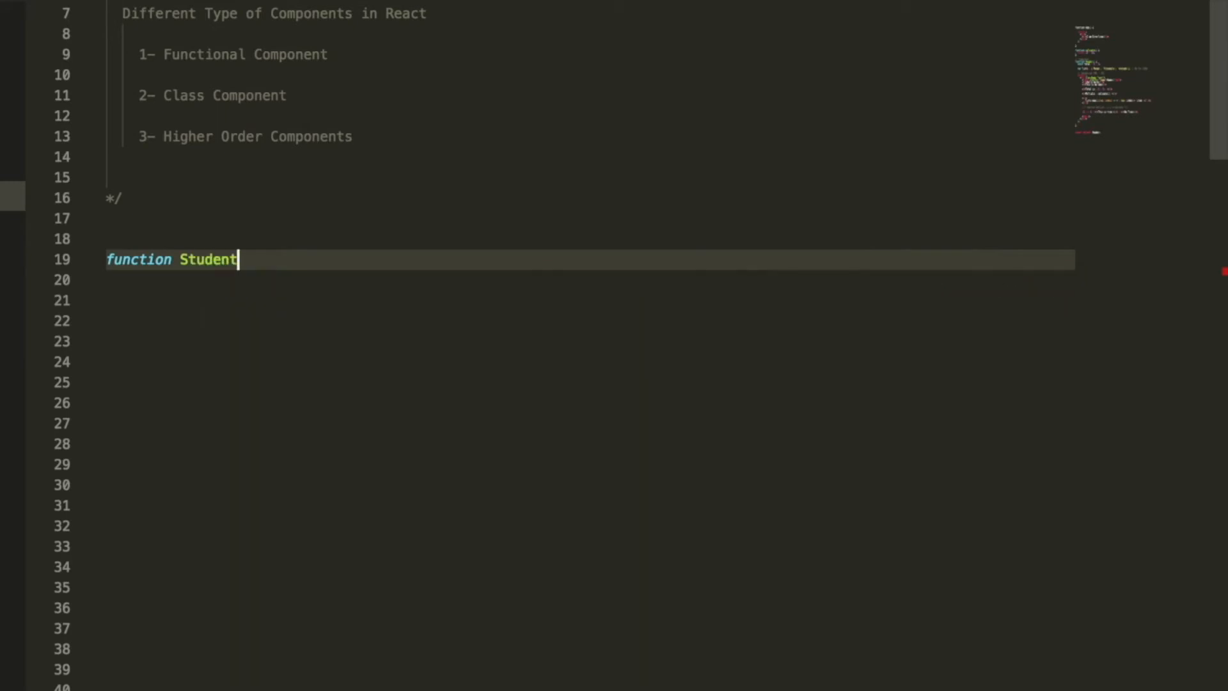
type("() {")
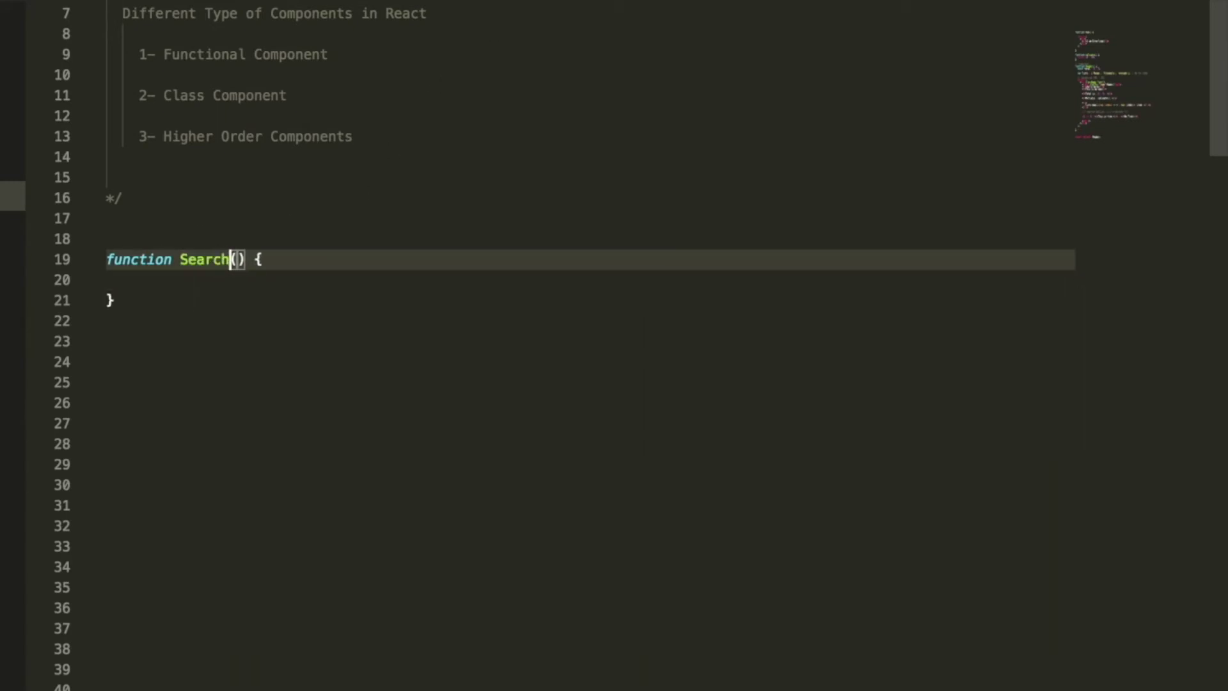
type("Stude")
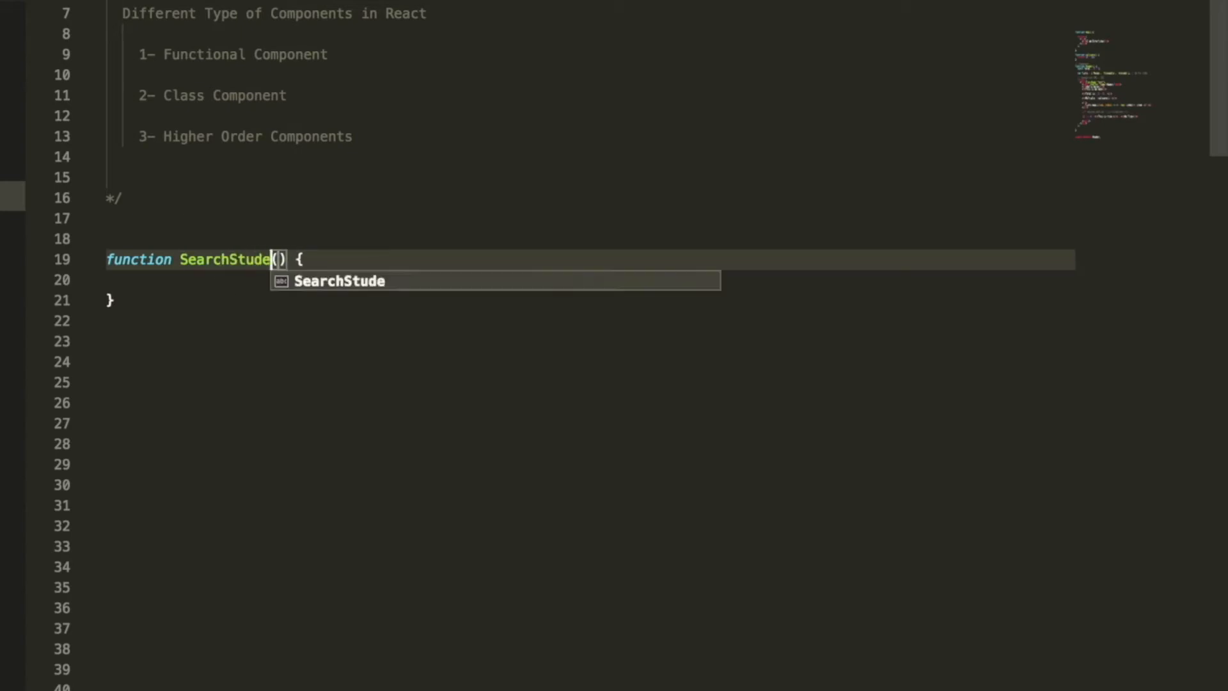
type("nt")
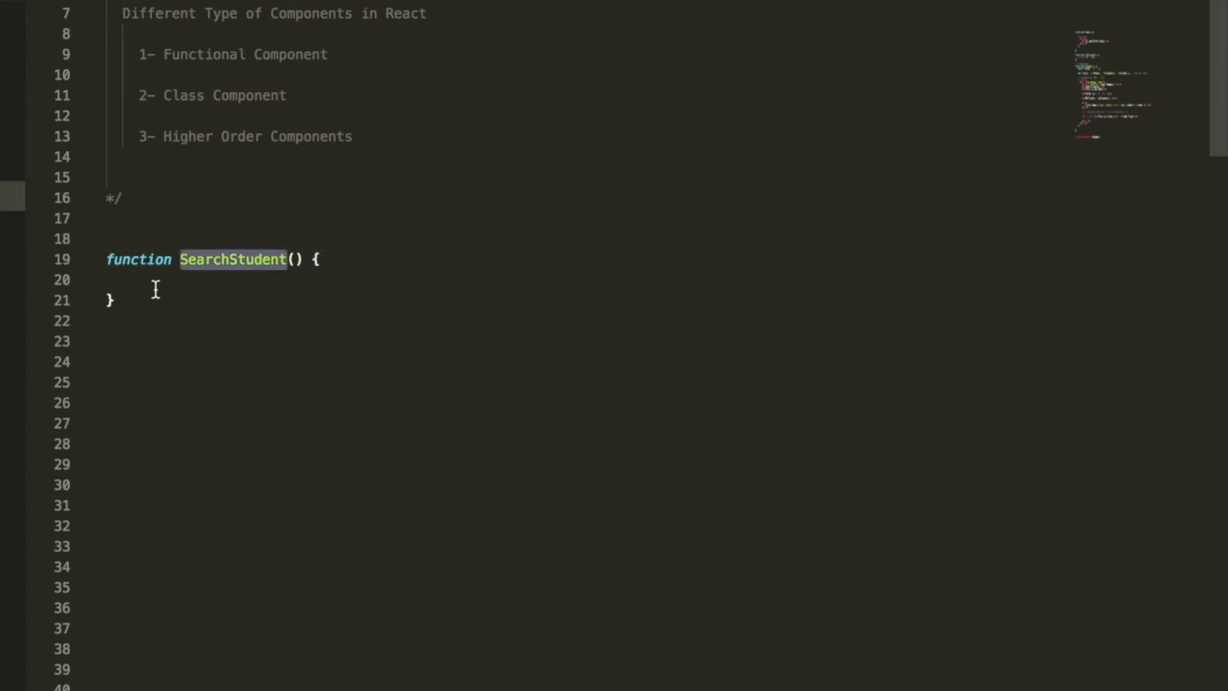
type("// TODO")
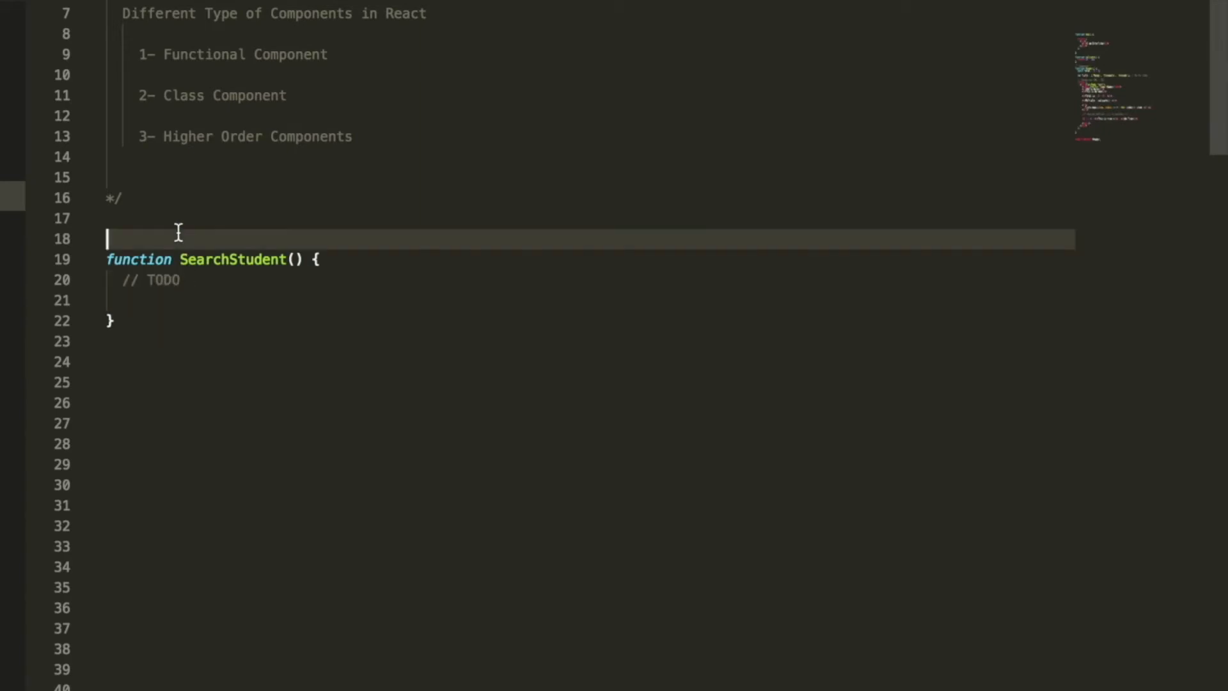
- Label it with a // Functional Component comment and begin a class declaration
type("// Functional Component")
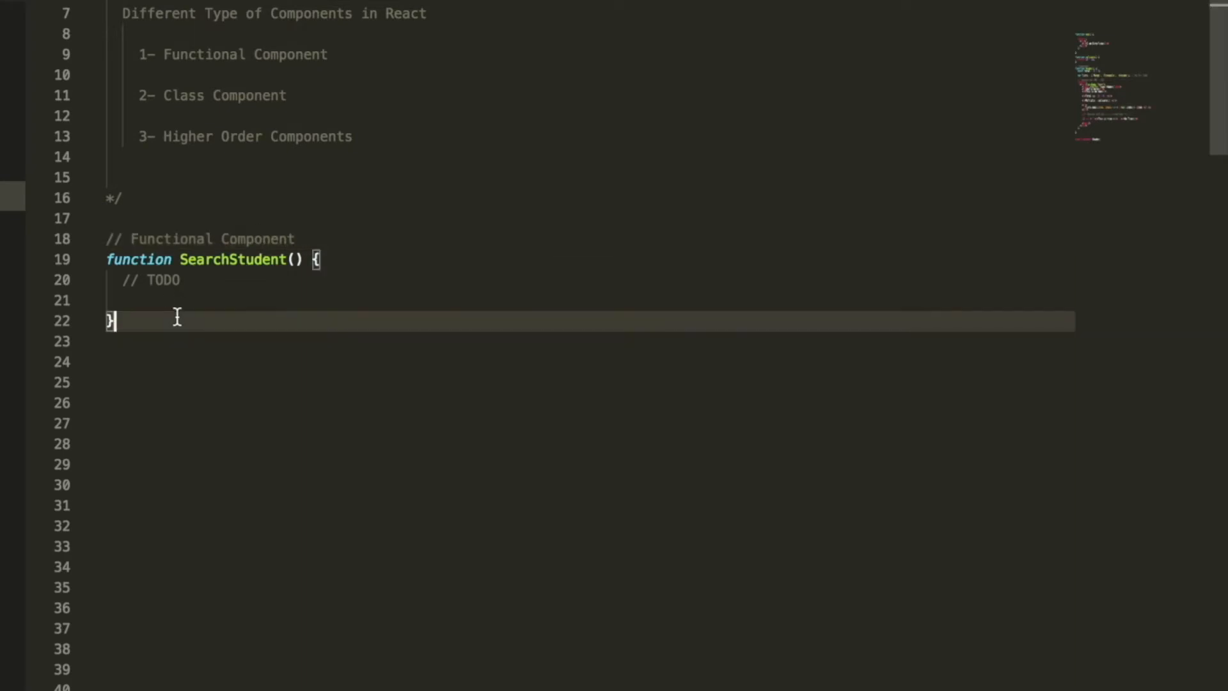
type("class")
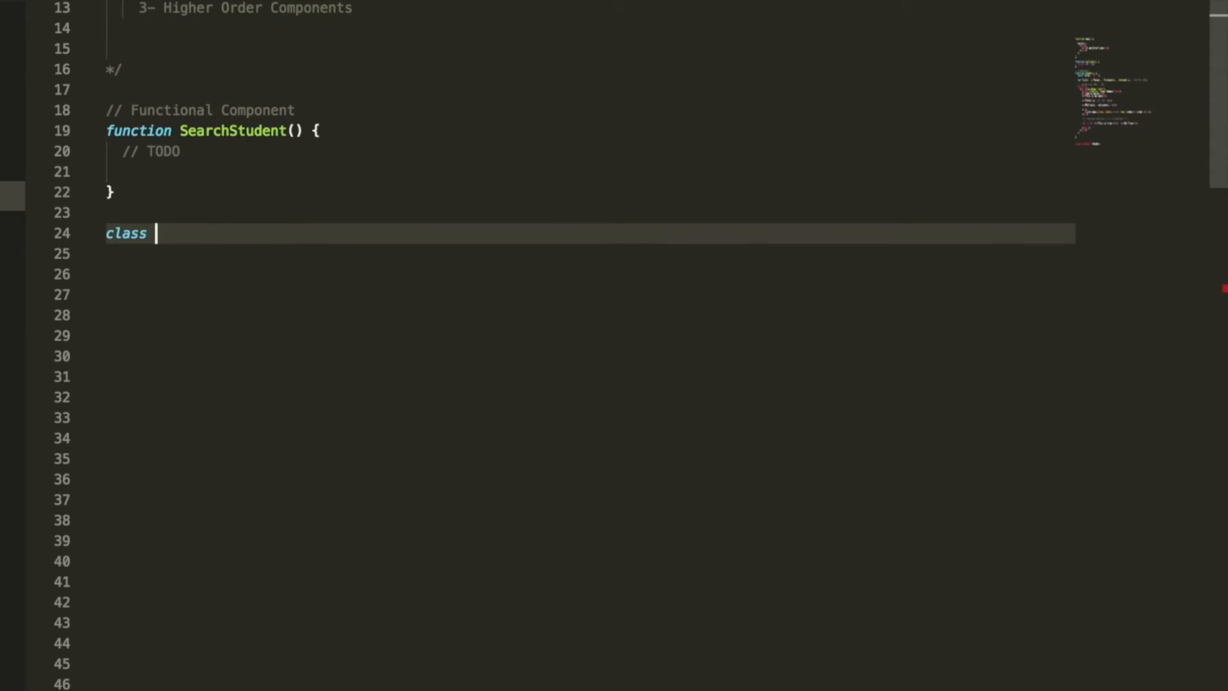
- Add class School extends React.Component with a // TODO body and a // Class Component label
type("School")
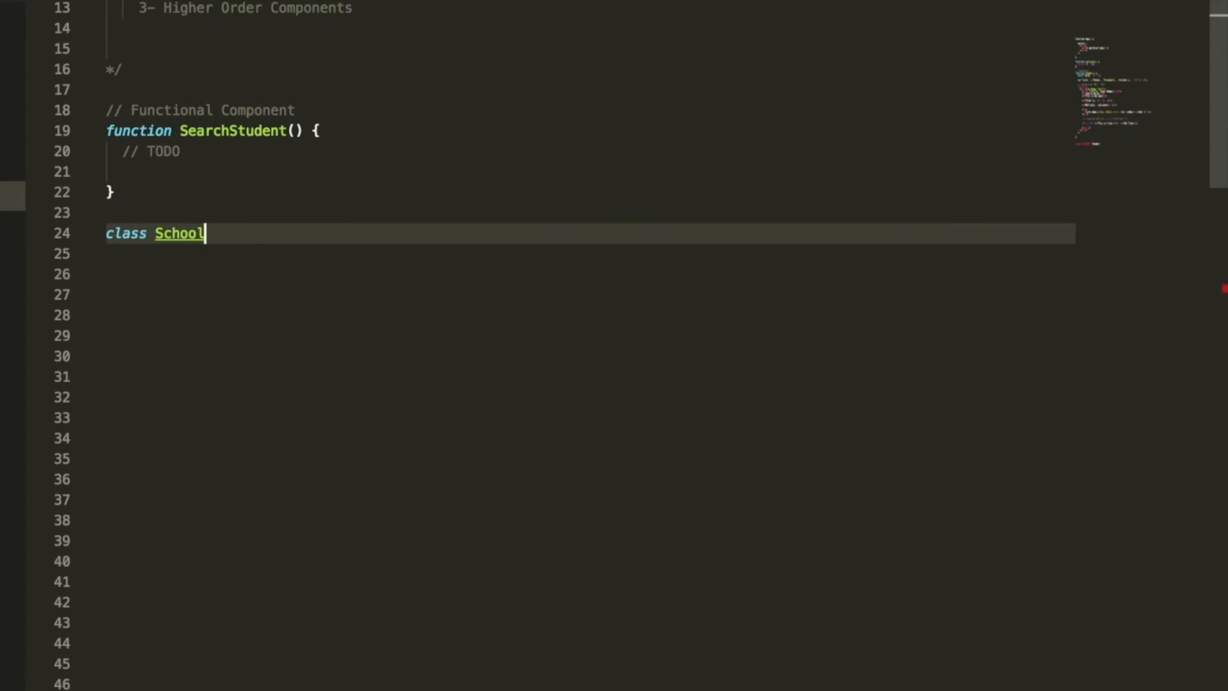
type("extends R")
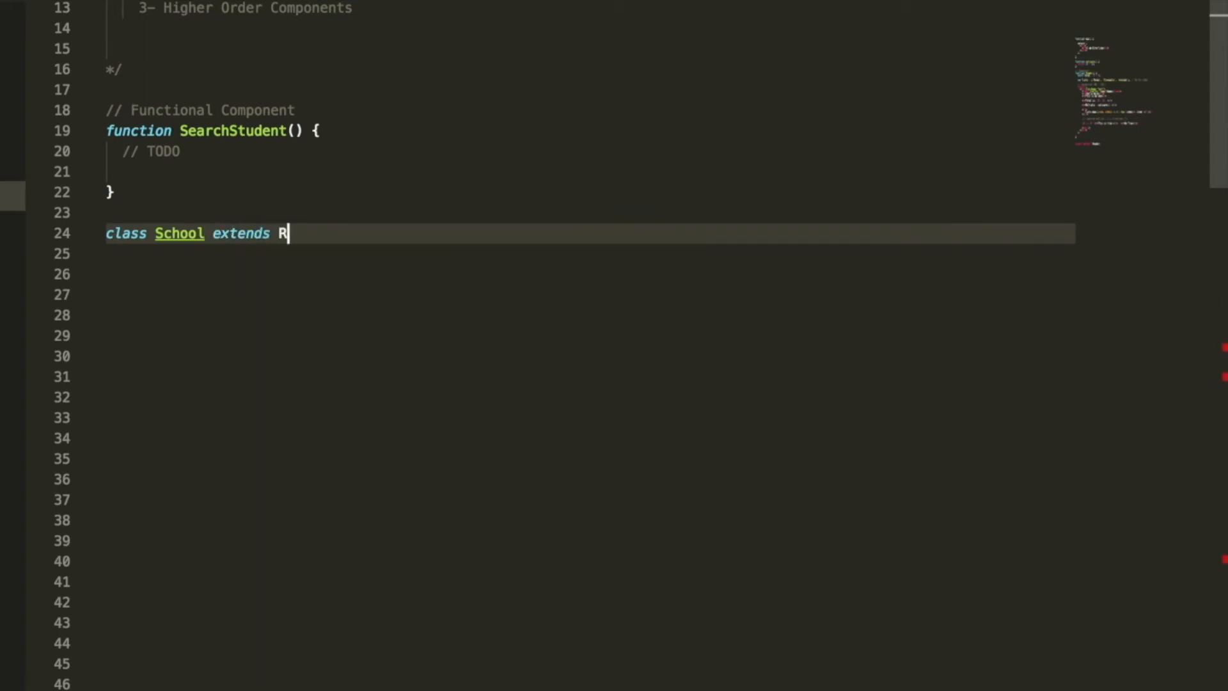
type("eact.Component {")
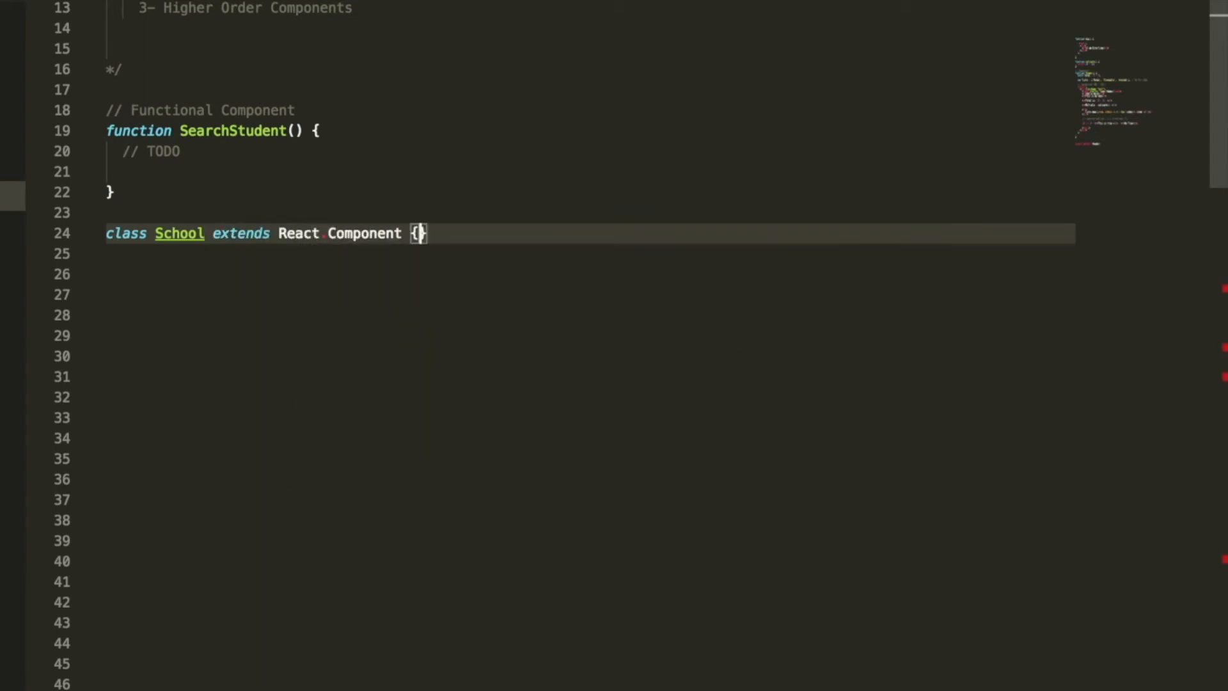
type("// TODO")
type("// Class C")
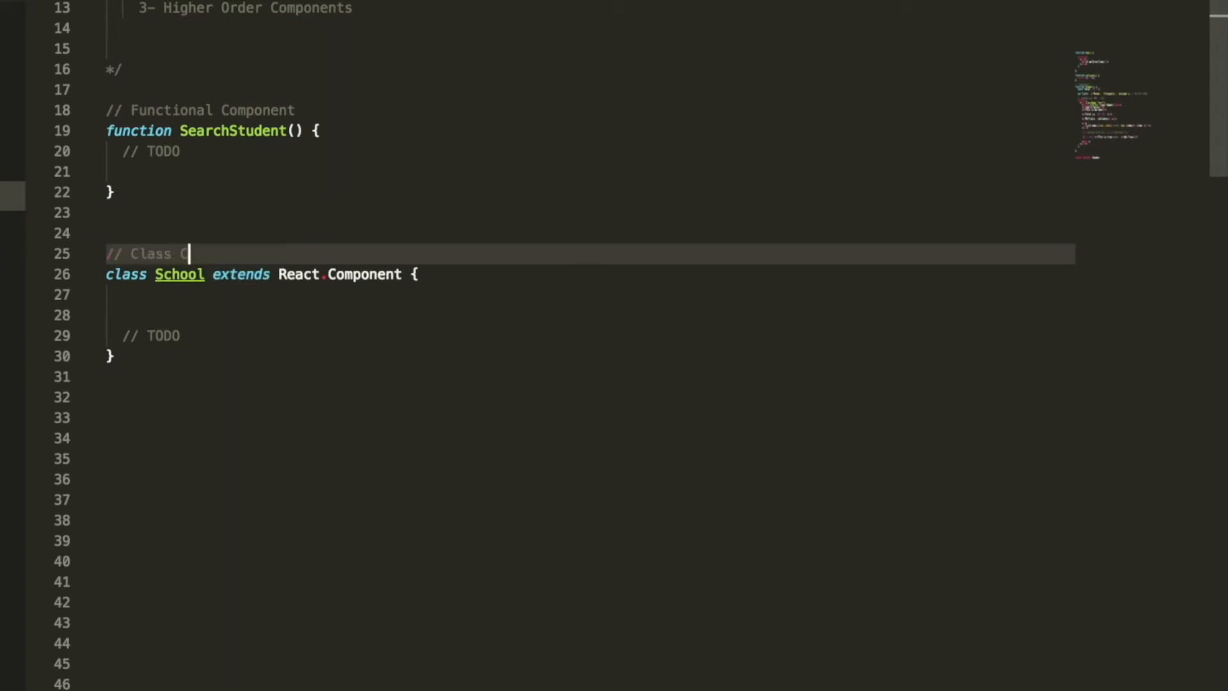
type("omponent")
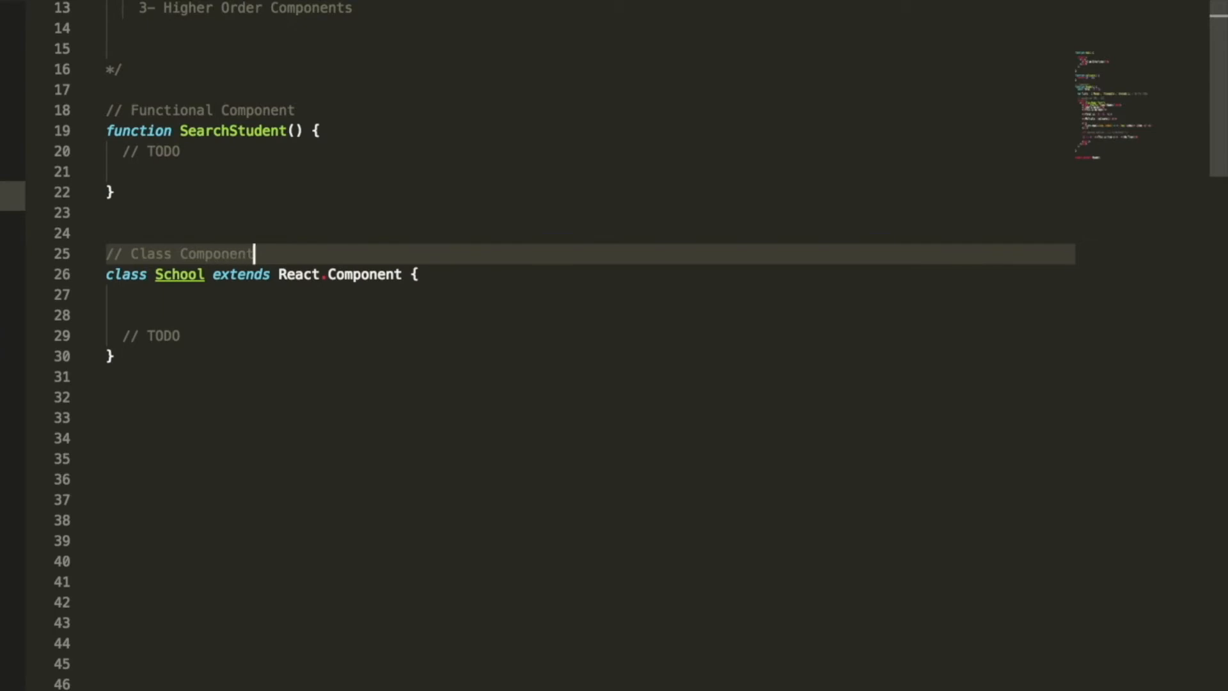
left_click(108, 396)
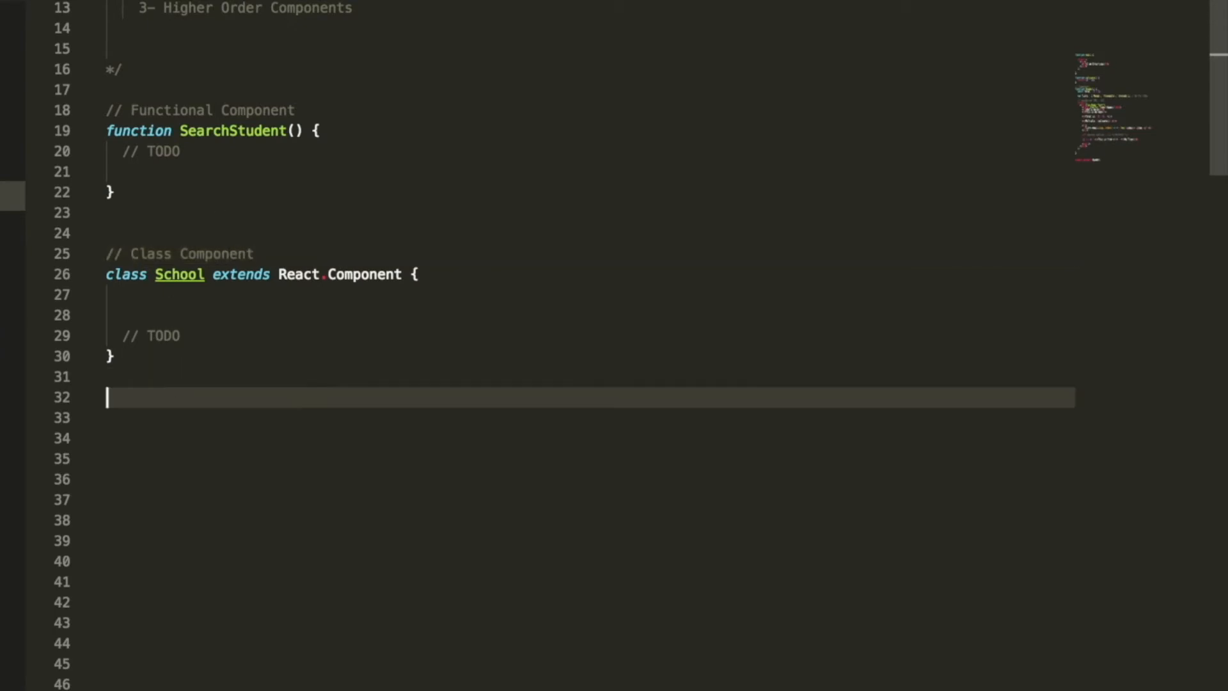
- Add function MainComponent() returning an anonymous class extending React.Component with a TODO body
type("fu")
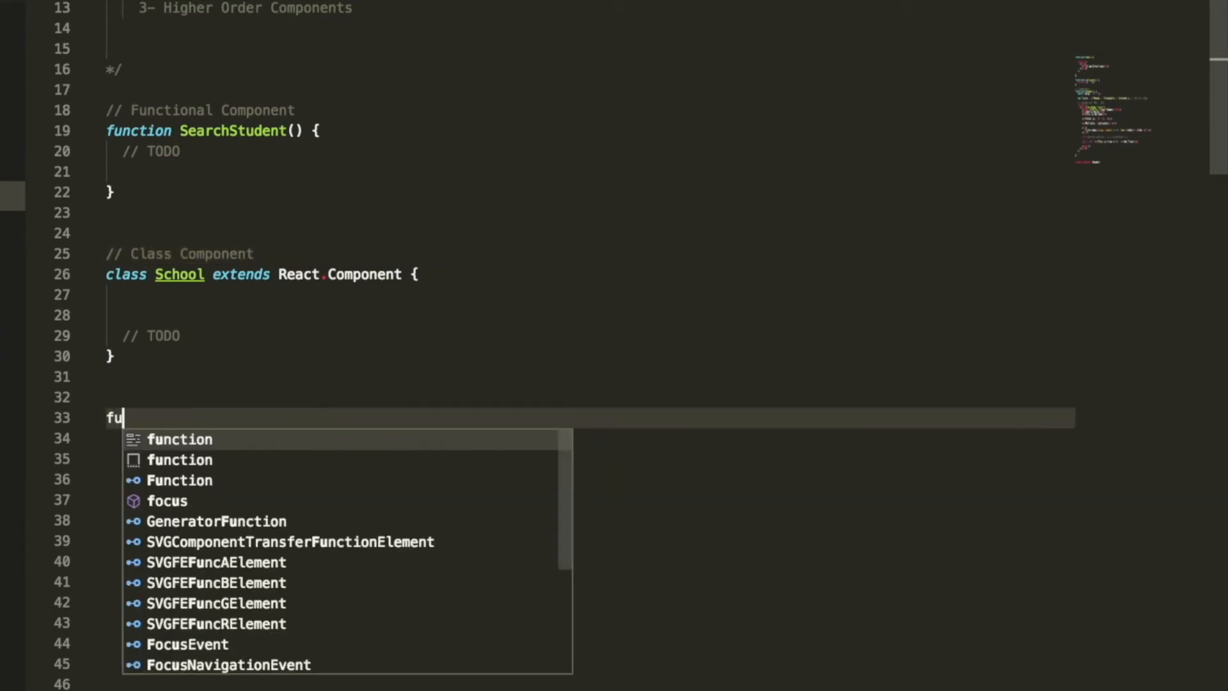
type("nction Ma")
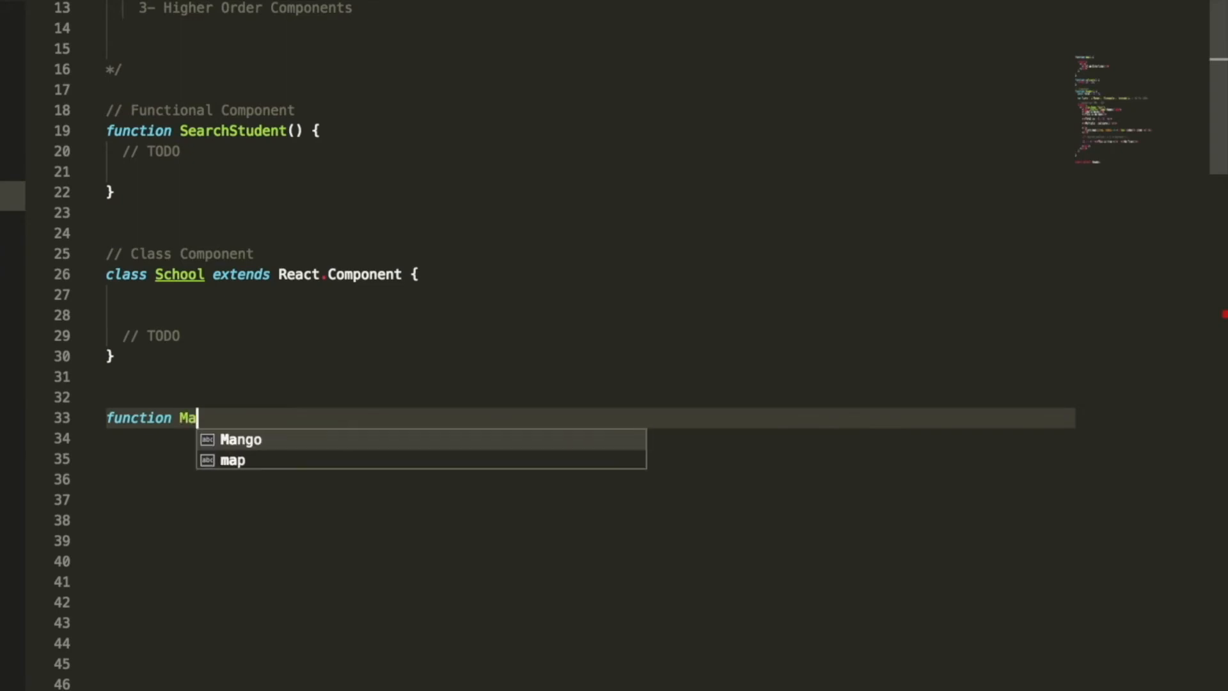
type("in")
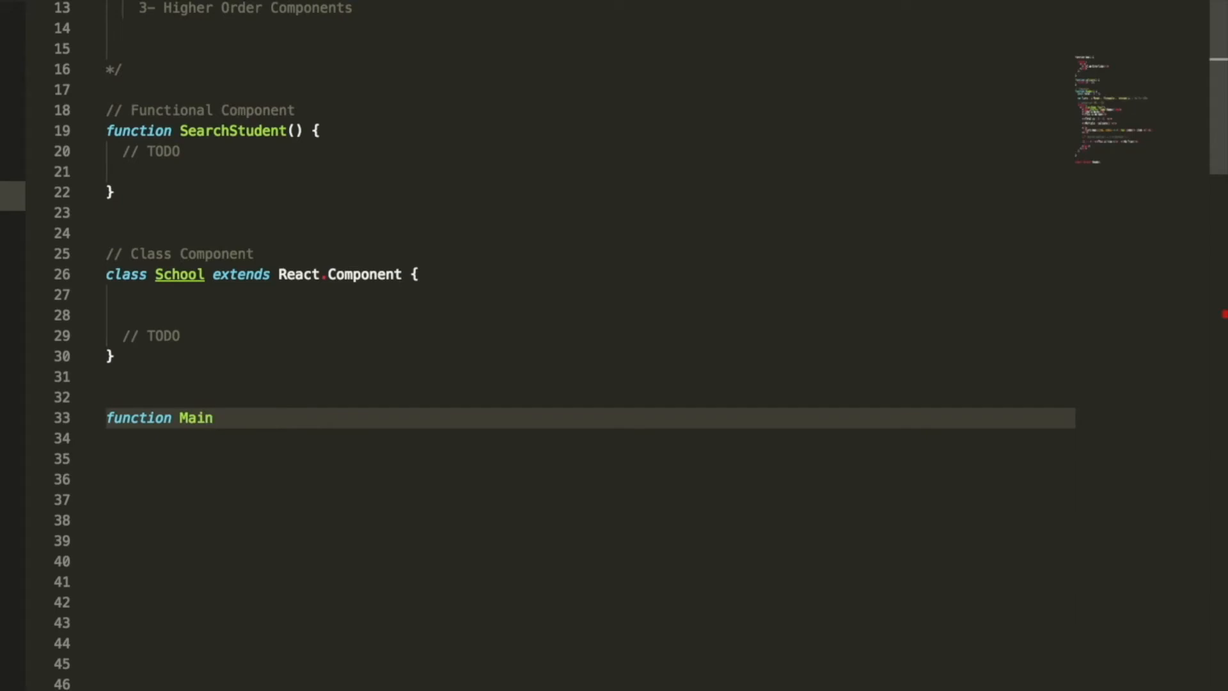
type("Com")
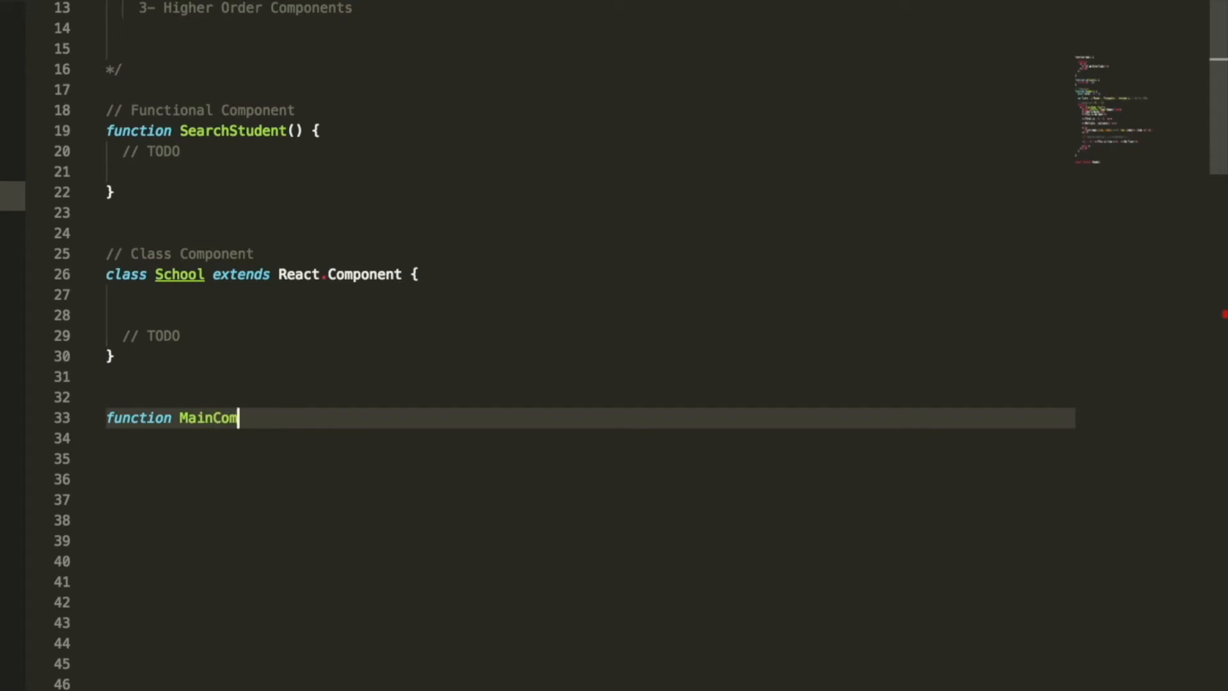
type("ponent() {")
left_click(589, 457)
type("return class extends")
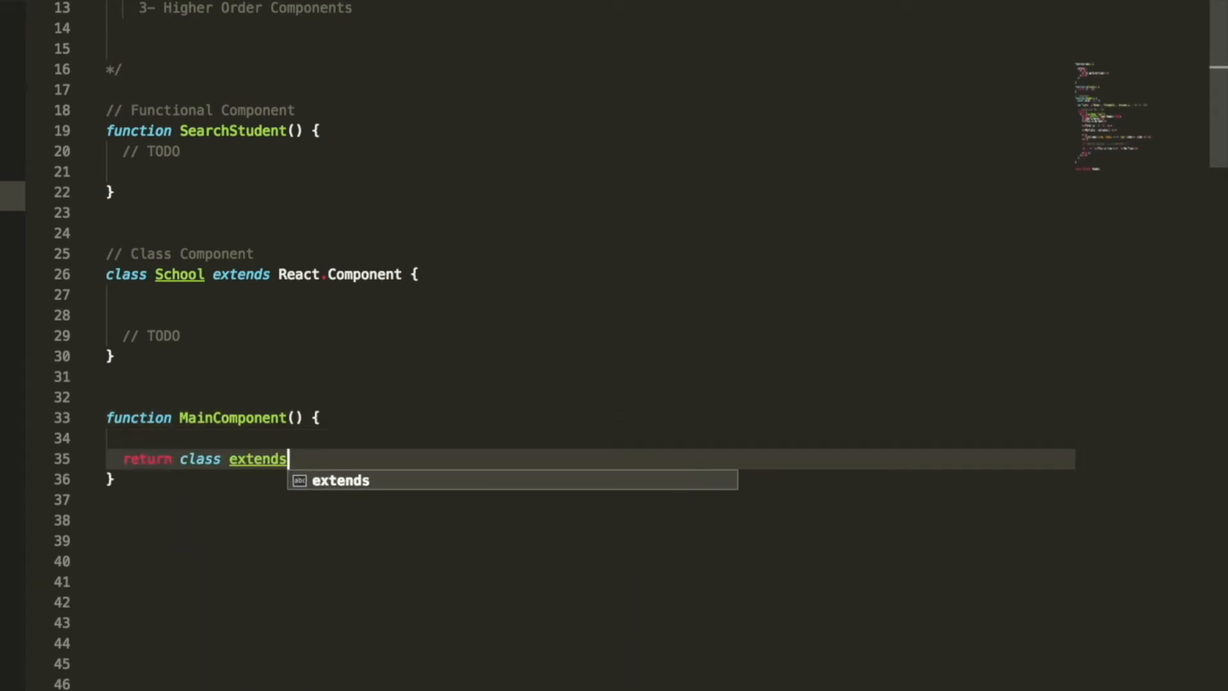
type("React.Component {")
type("// TODO")
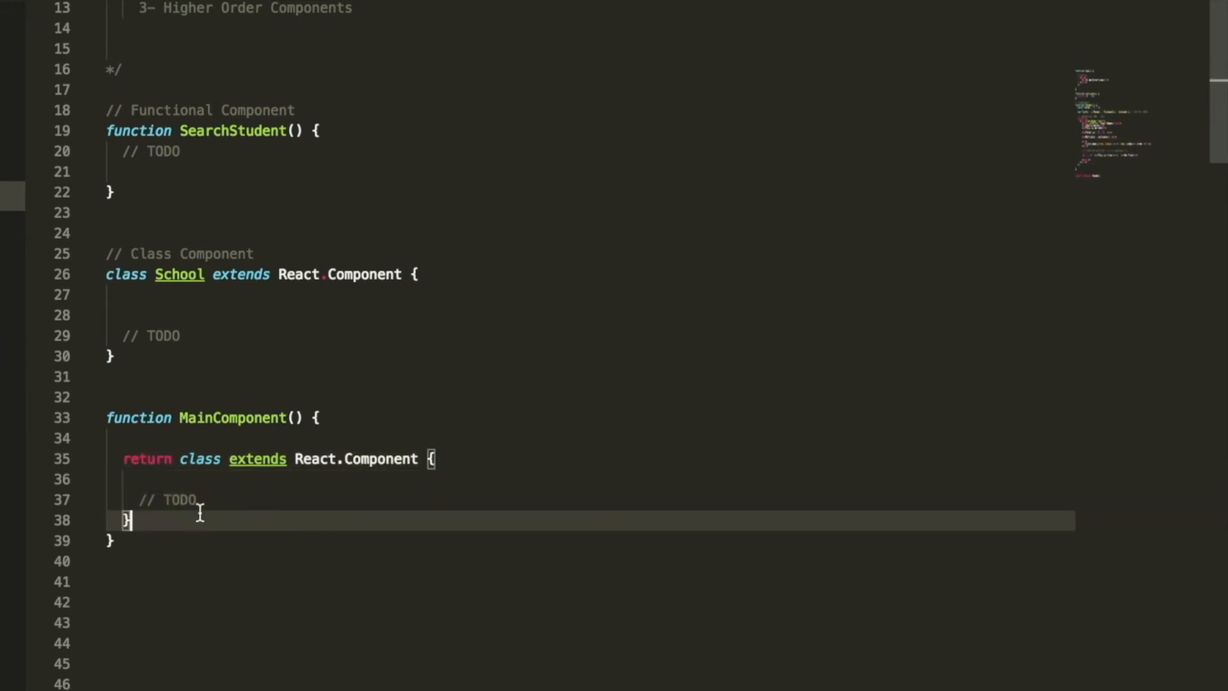
- Label it with a // Higher Order Components – Advanced comment
type("// Higher Order Compo")
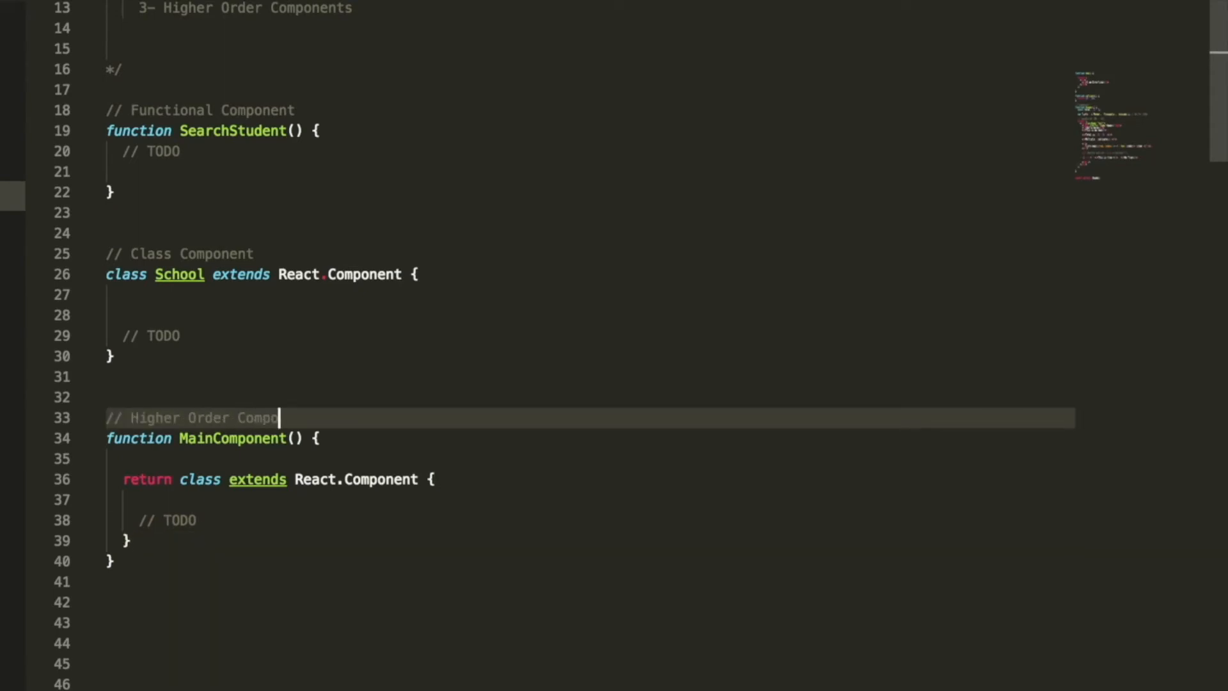
type("nents –")
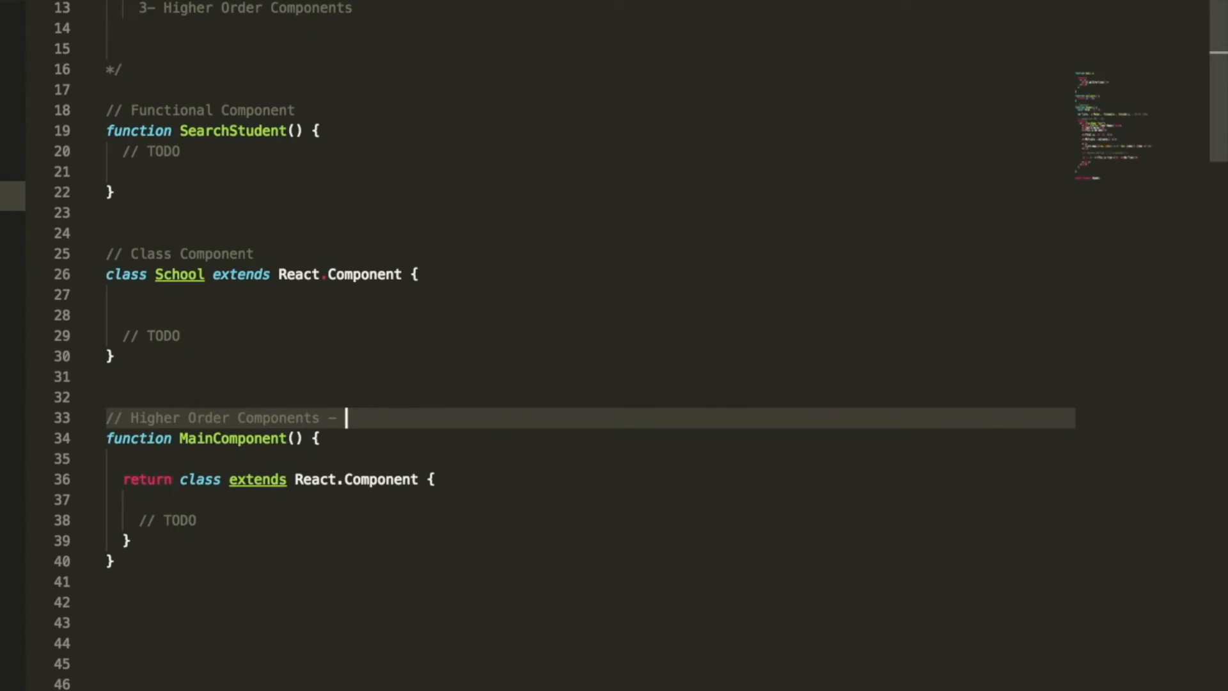
type("Adnv")
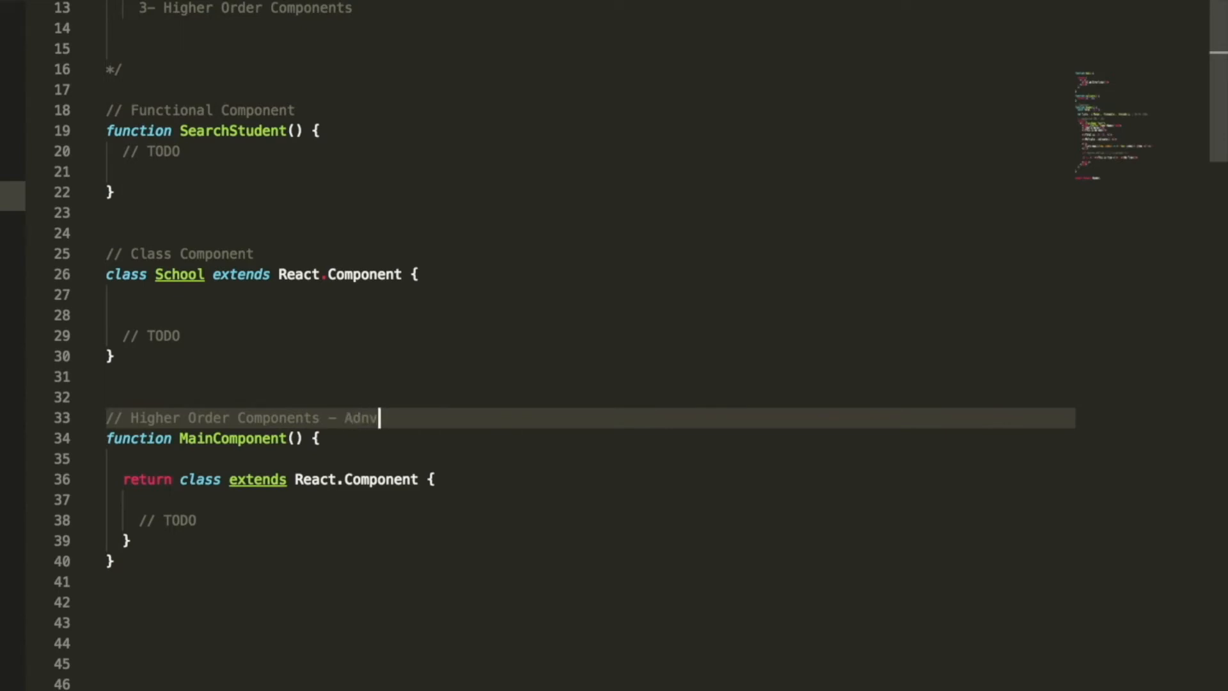
type("Advanced")
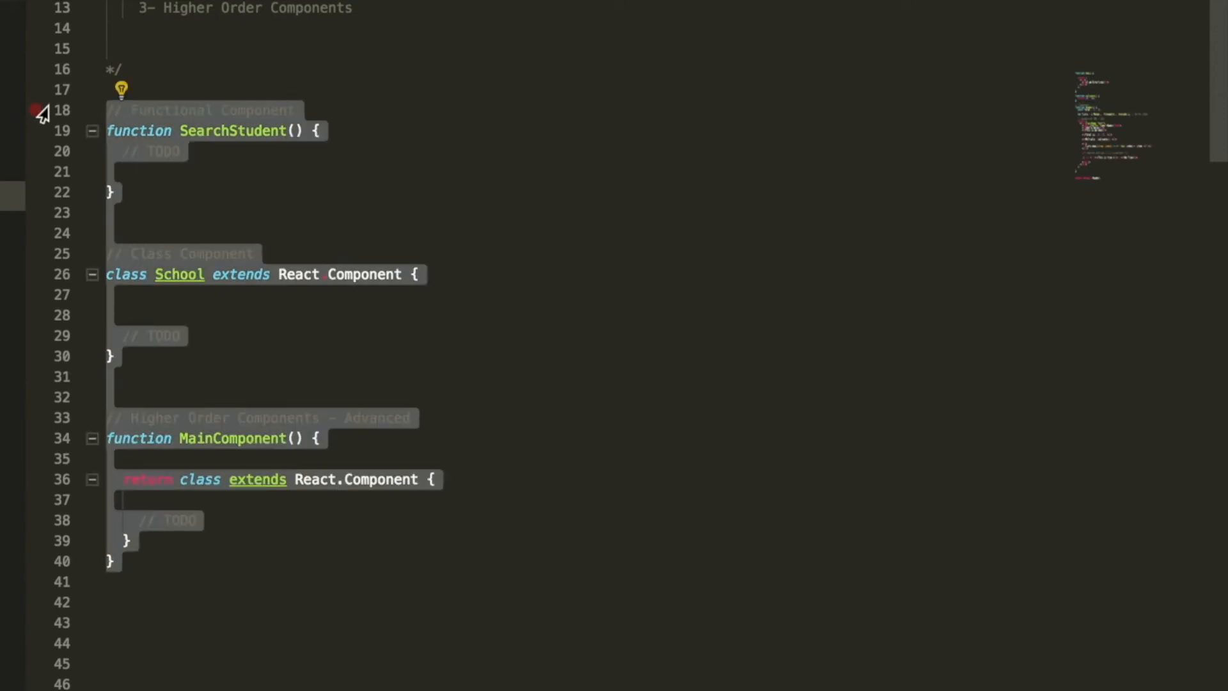
mouse_move(95, 150)
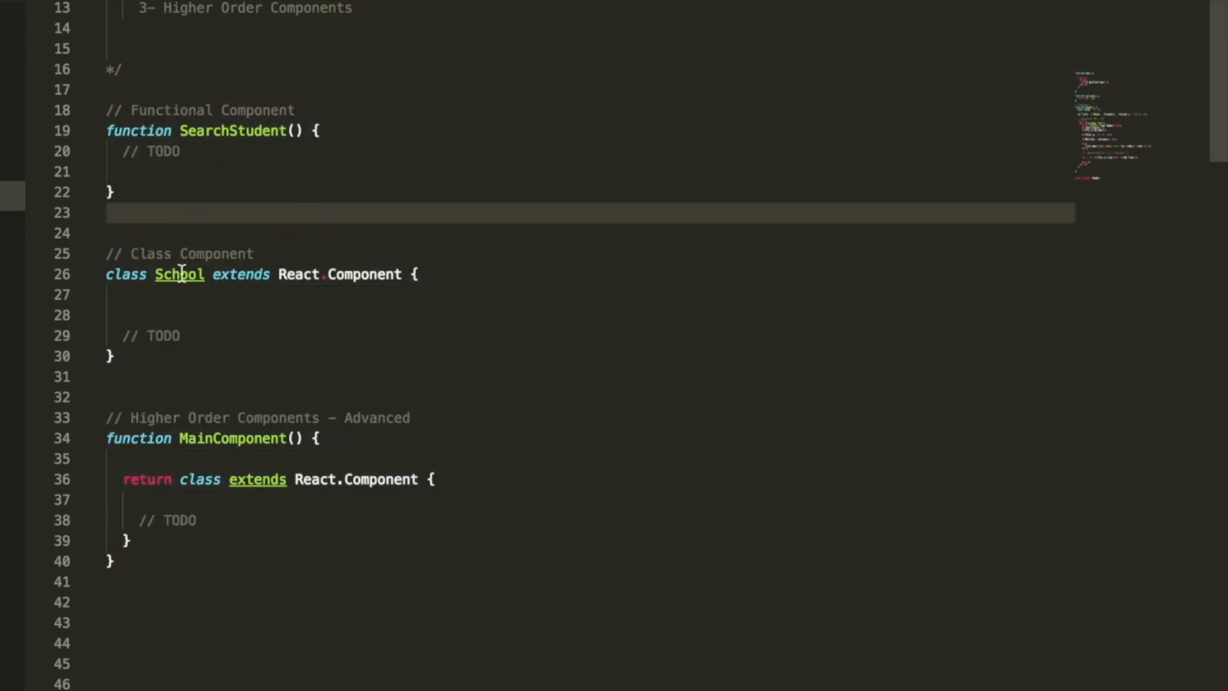
left_click(113, 356)
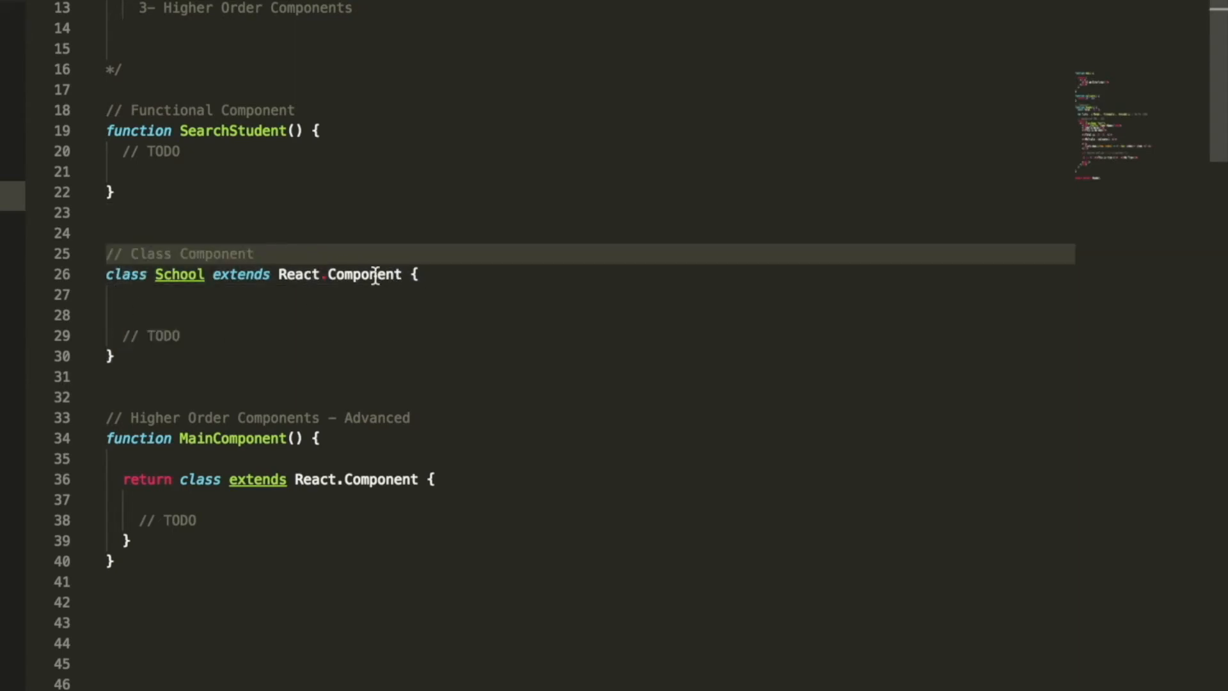
double_click(364, 274)
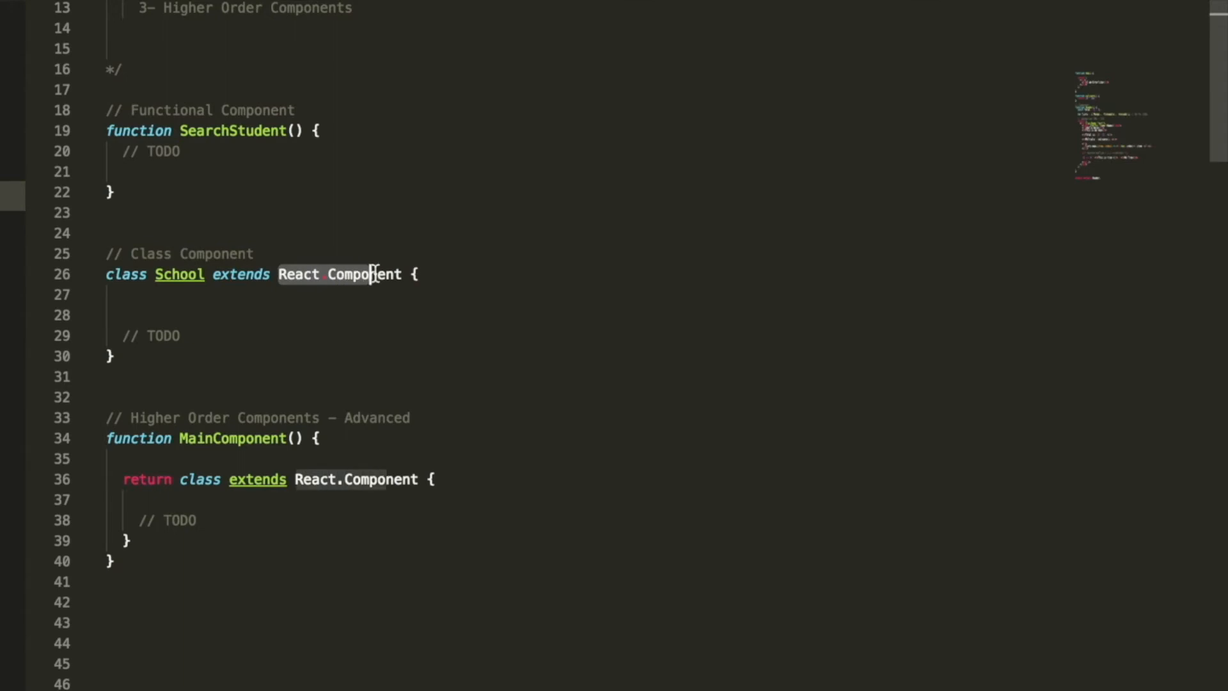
type("Pure")
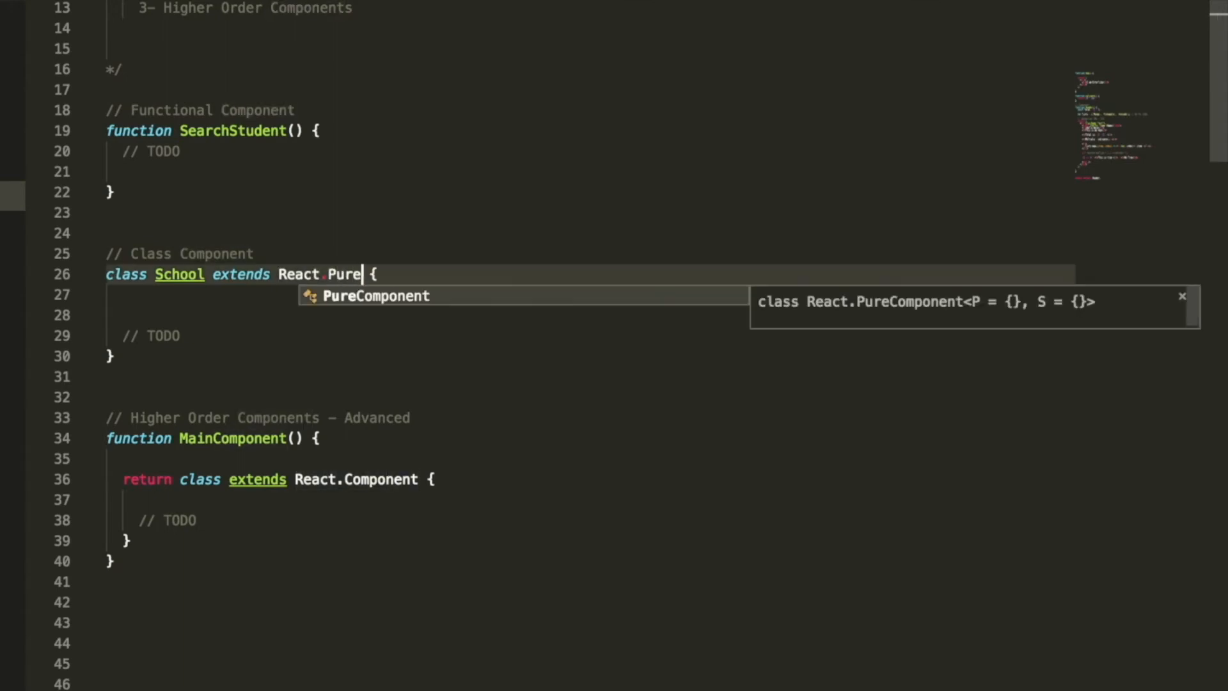
key("Tab")
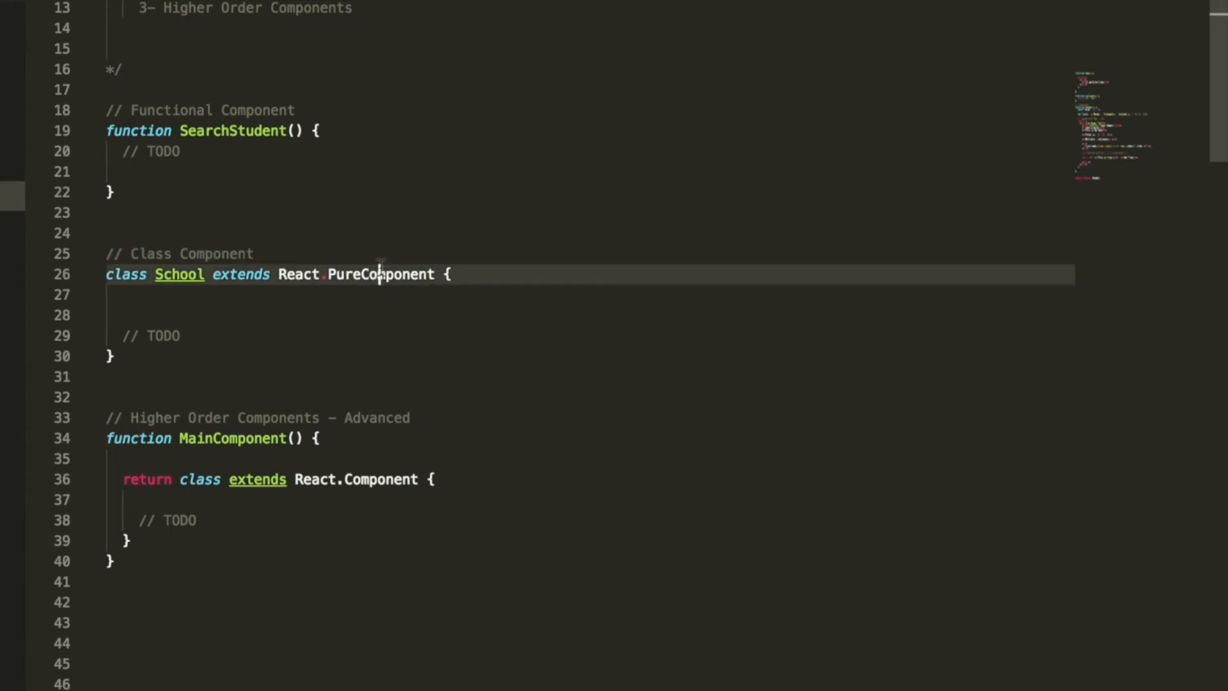
double_click(379, 274)
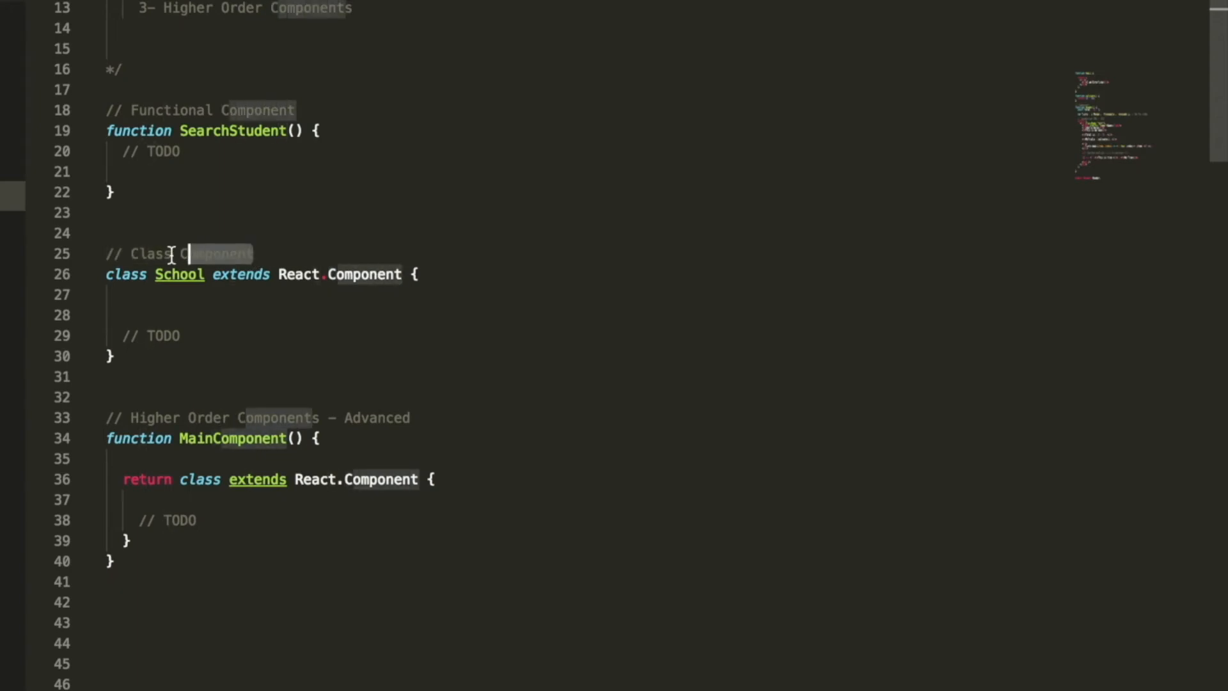
- Have SearchStudent return a div with <h2>Hello World</h2> and a <p> starting 'welcome to my'
left_click(13, 192)
type("// JSX")
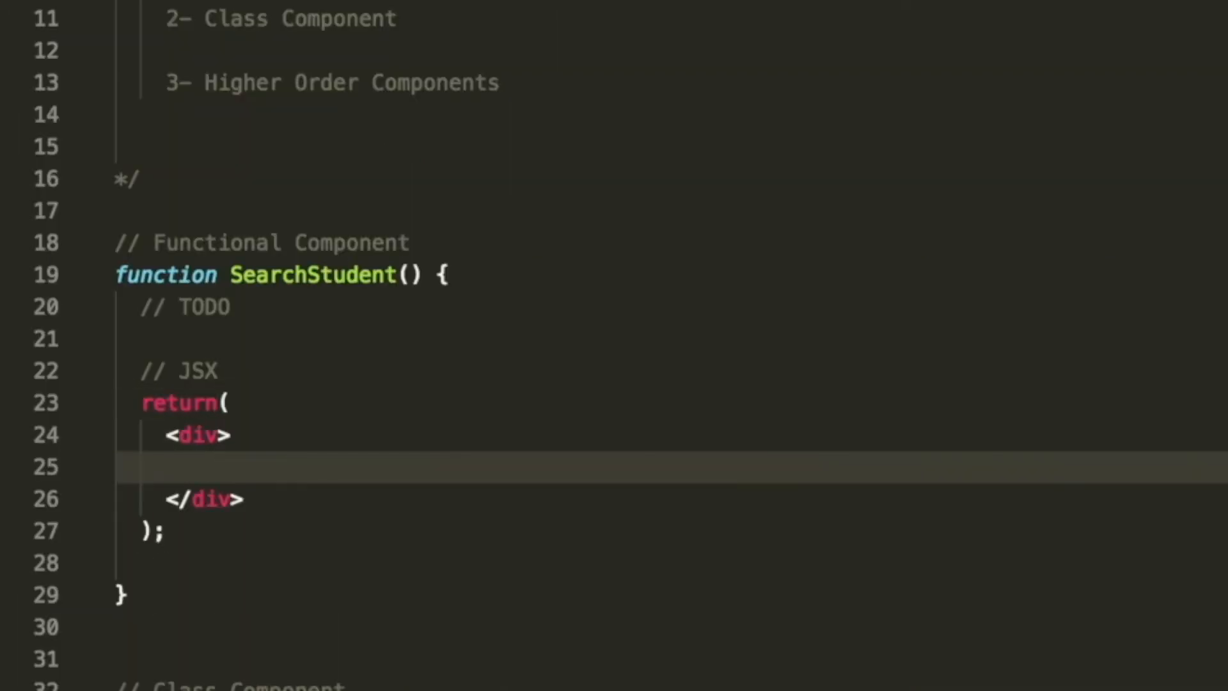
type("<h2></h2>")
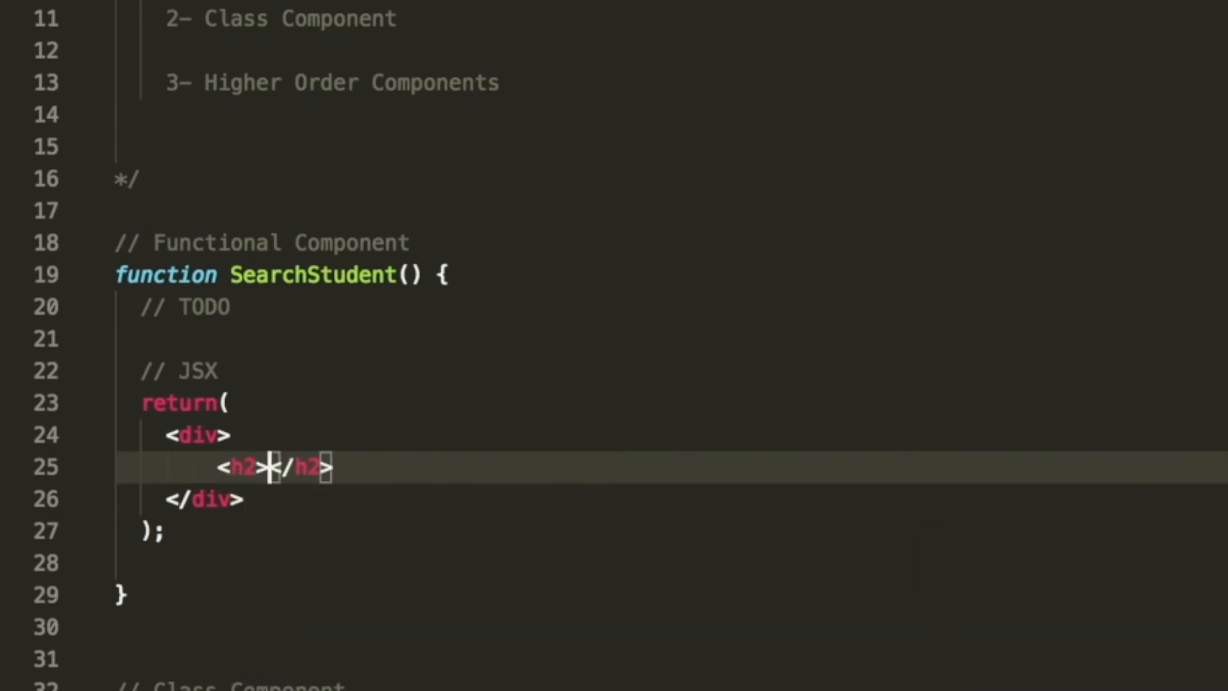
type("Hello World")
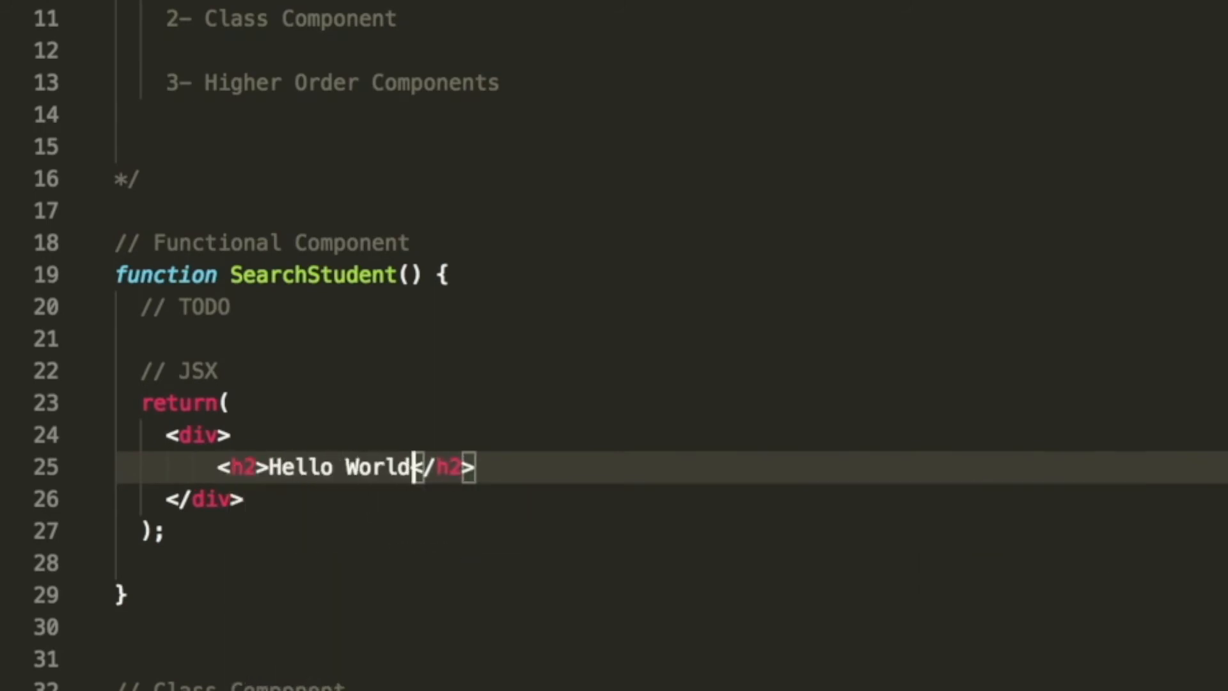
key("Enter")
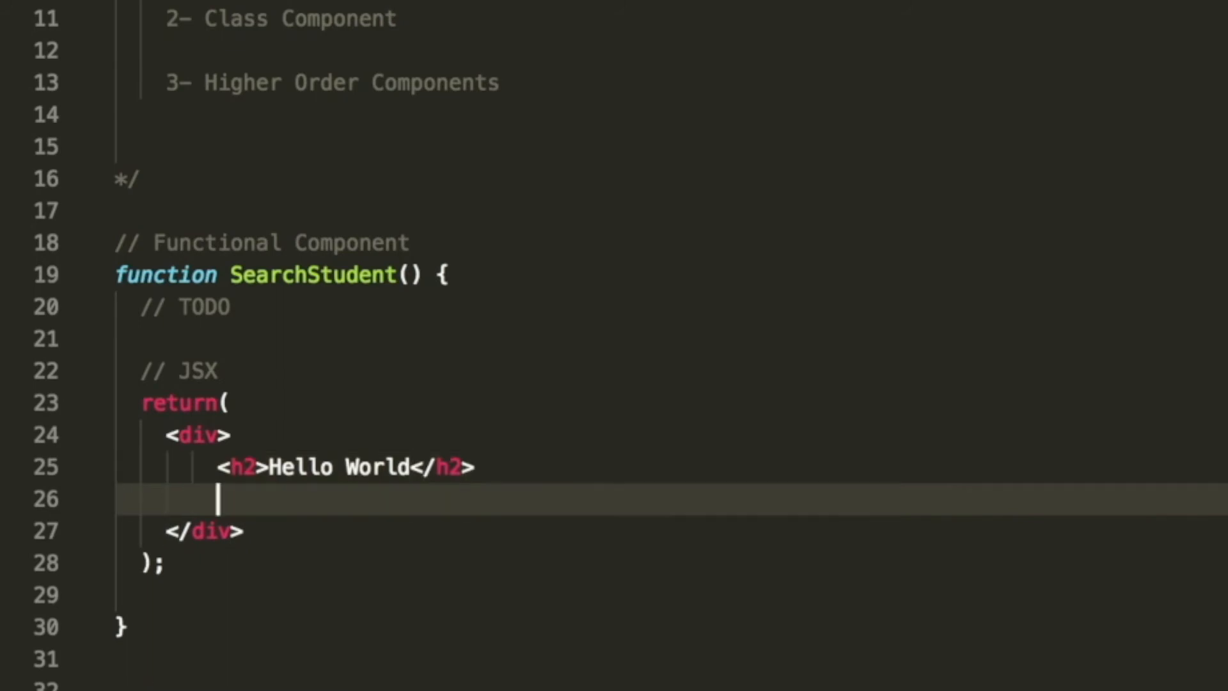
type("<p>welcoem</p>")
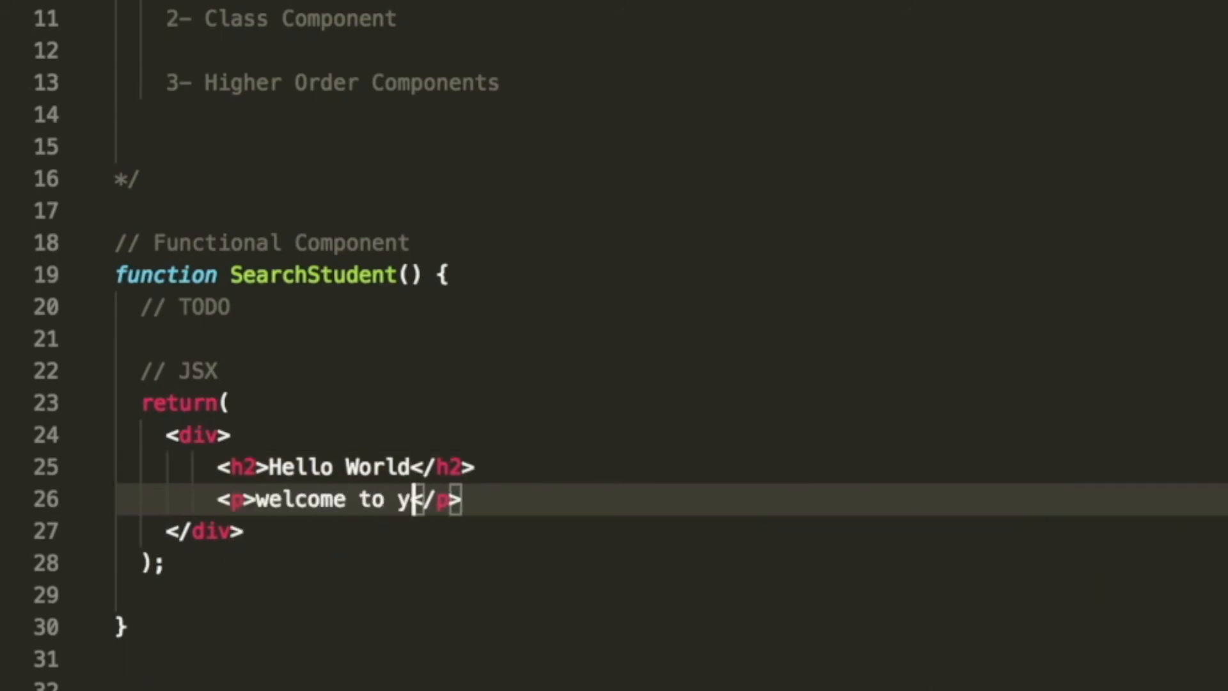
type("my")
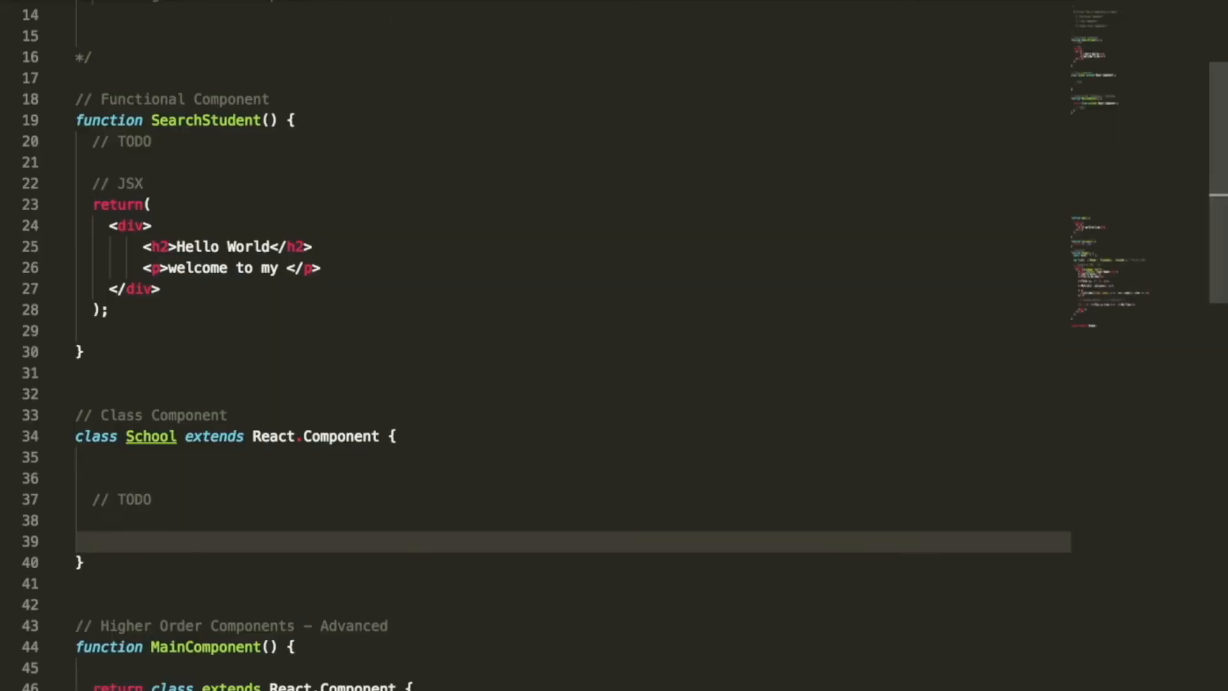
- Give School a render() returning a div with an <h2>Hello Everyon</h2> heading
type("render() {")
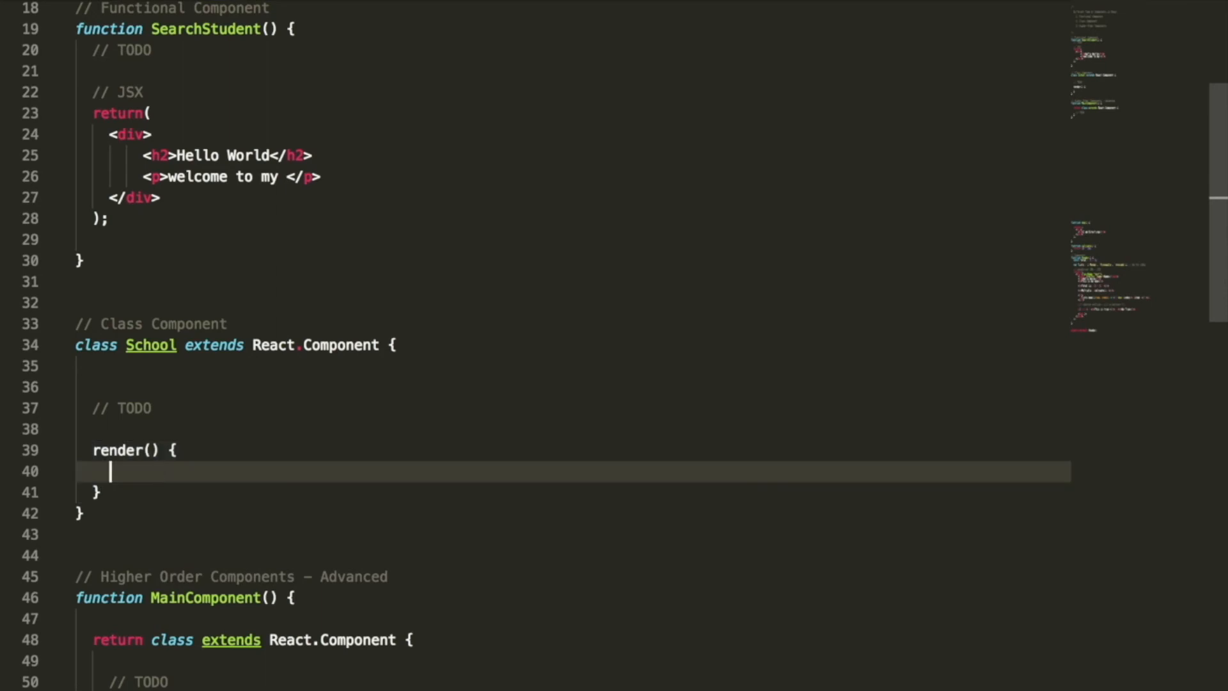
type("return();")
type("<div>")
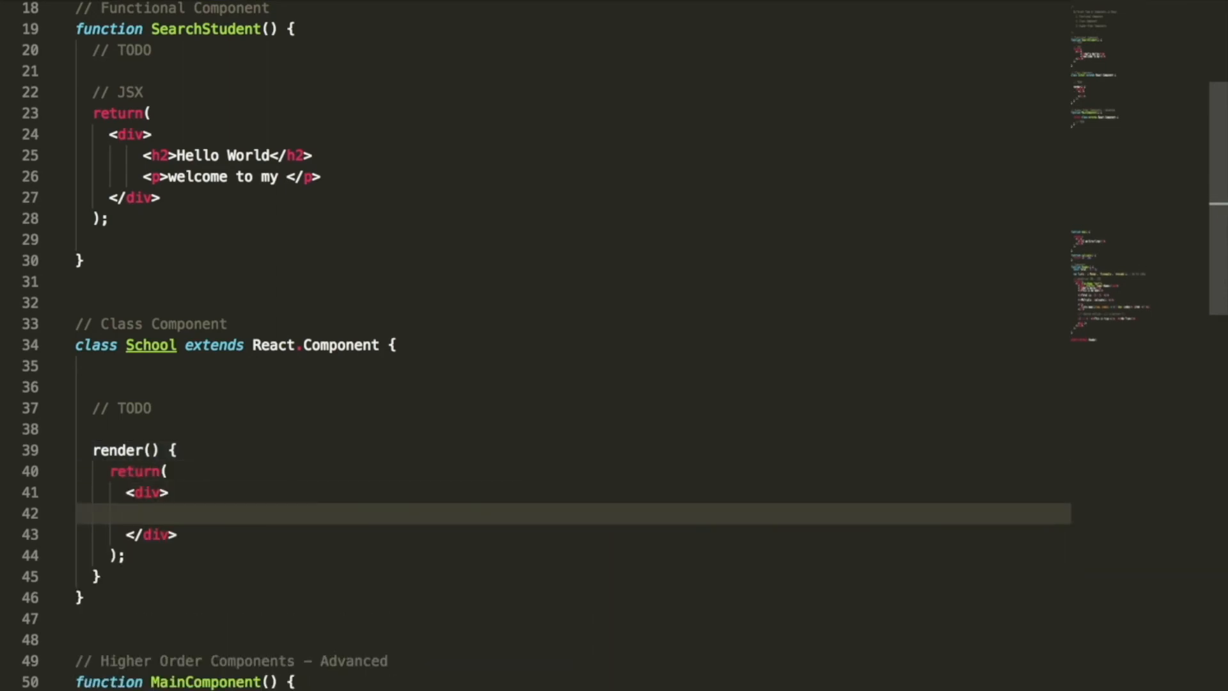
type("<h2>Hello</h2>")
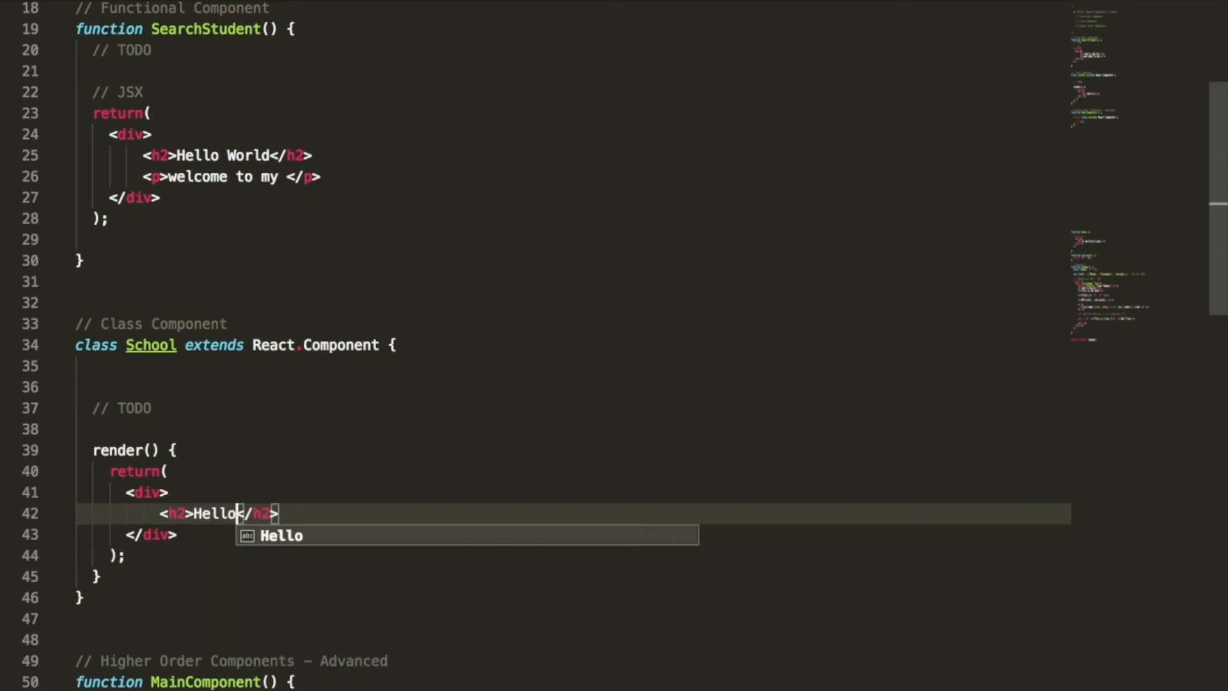
type("Eve")
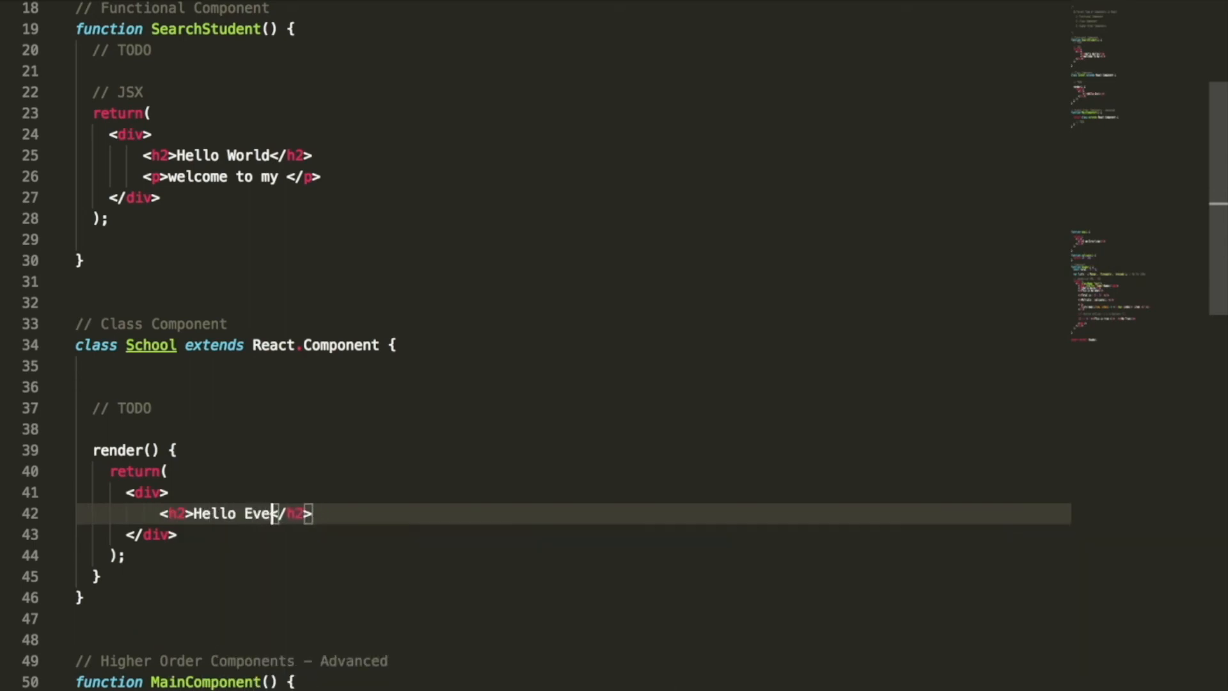
type("r")
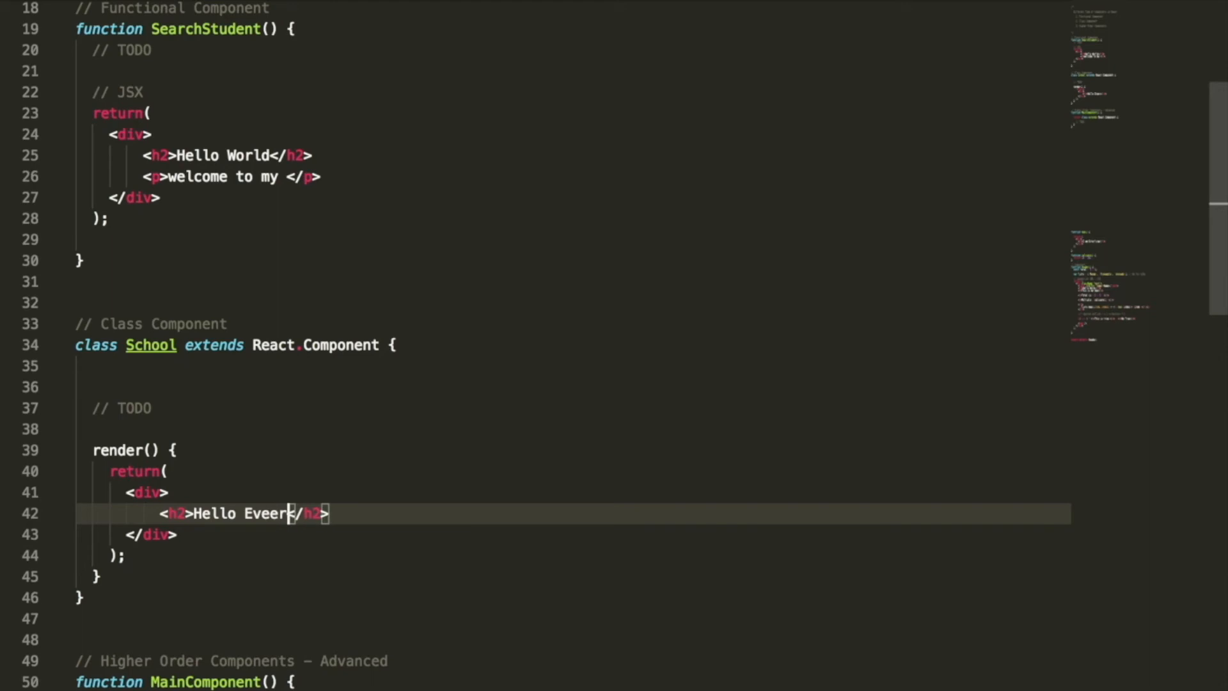
type("on")
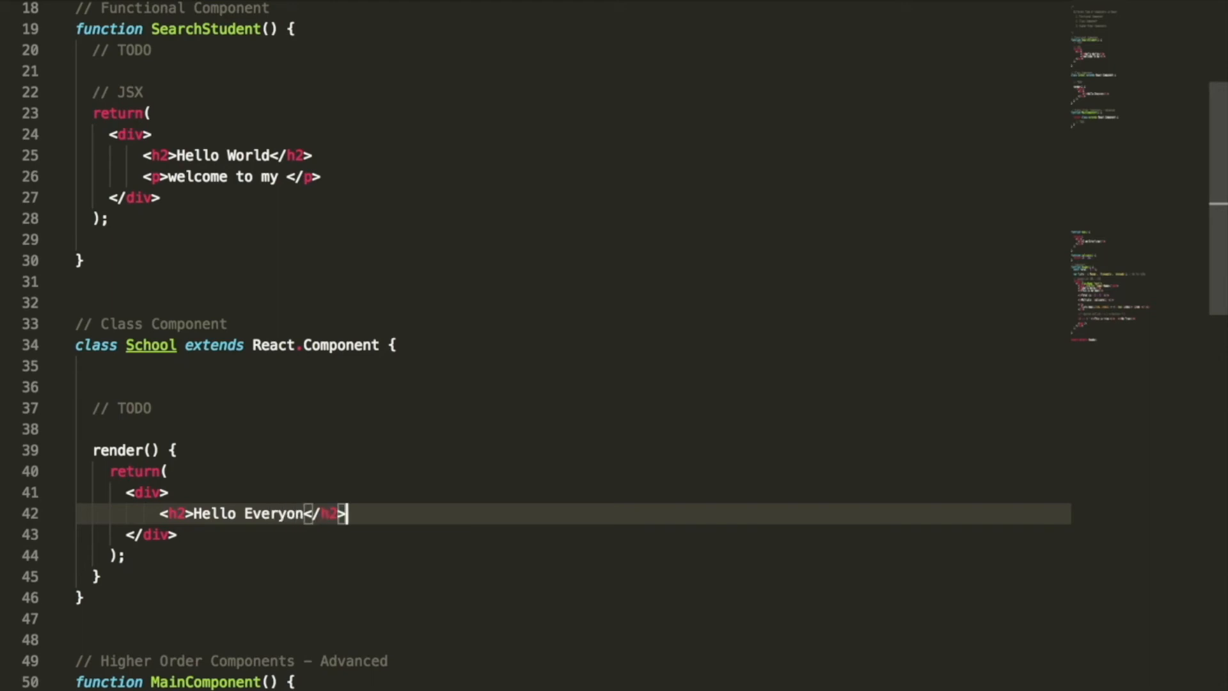
- Add a paragraph 'I am happy to be doing this' under the heading
type("<p> I am</p>")
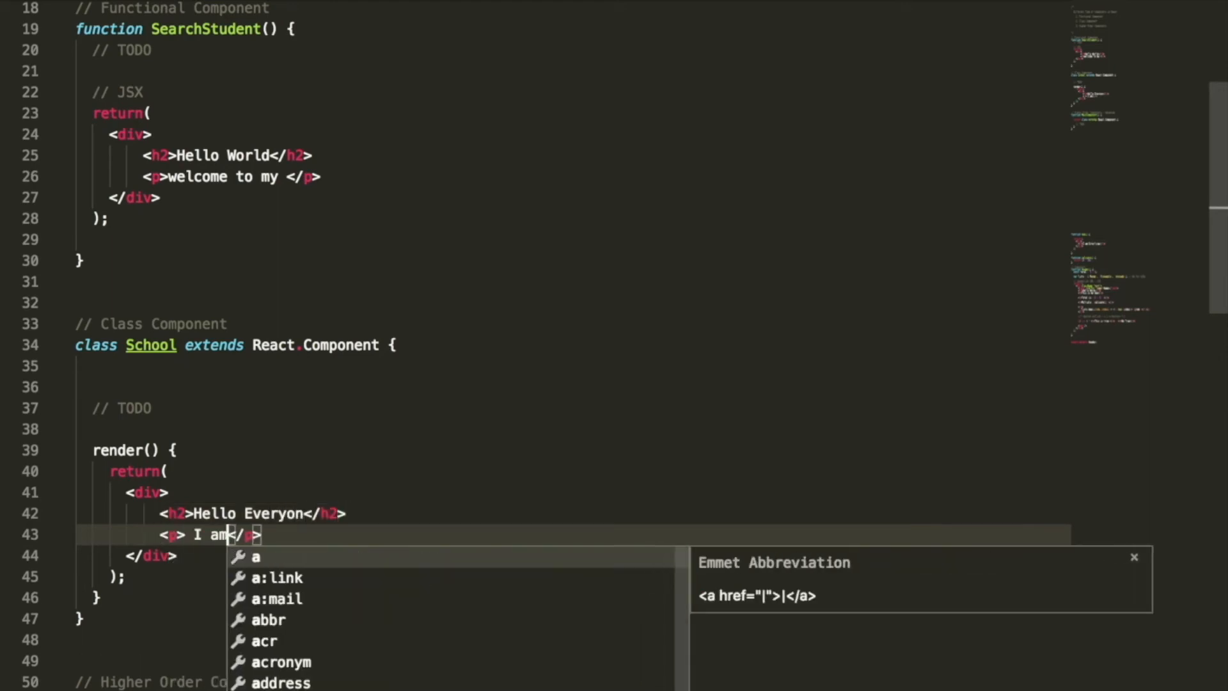
type("happy to be doing")
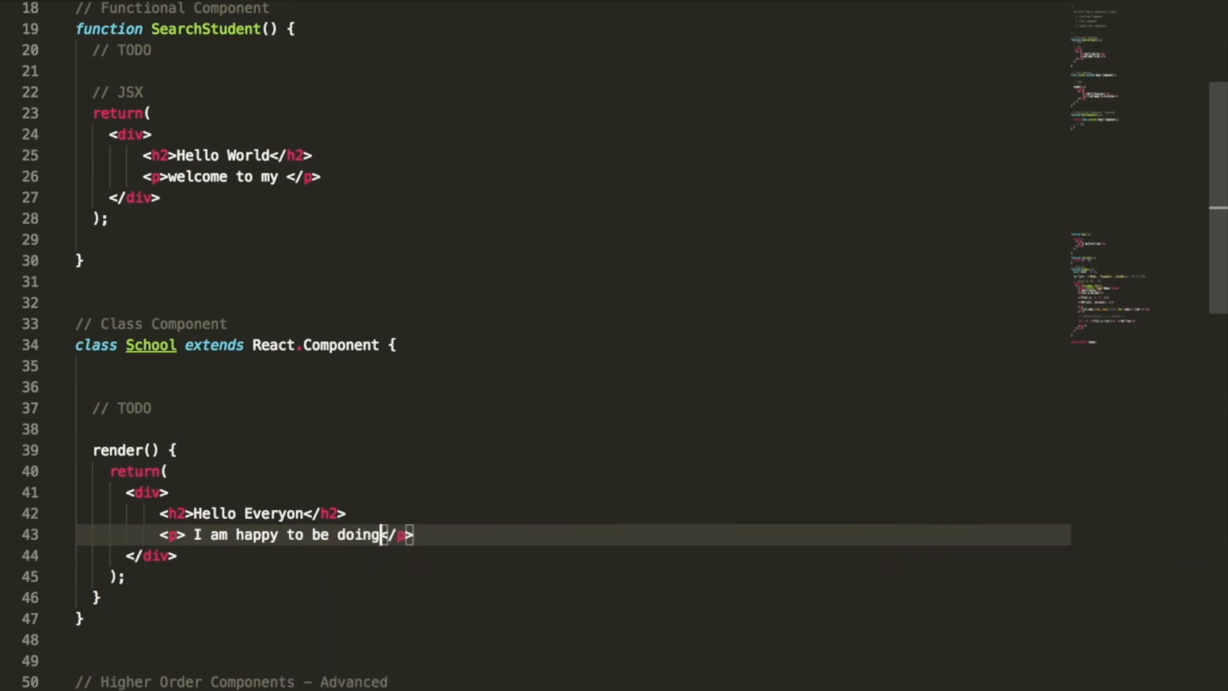
type("this")
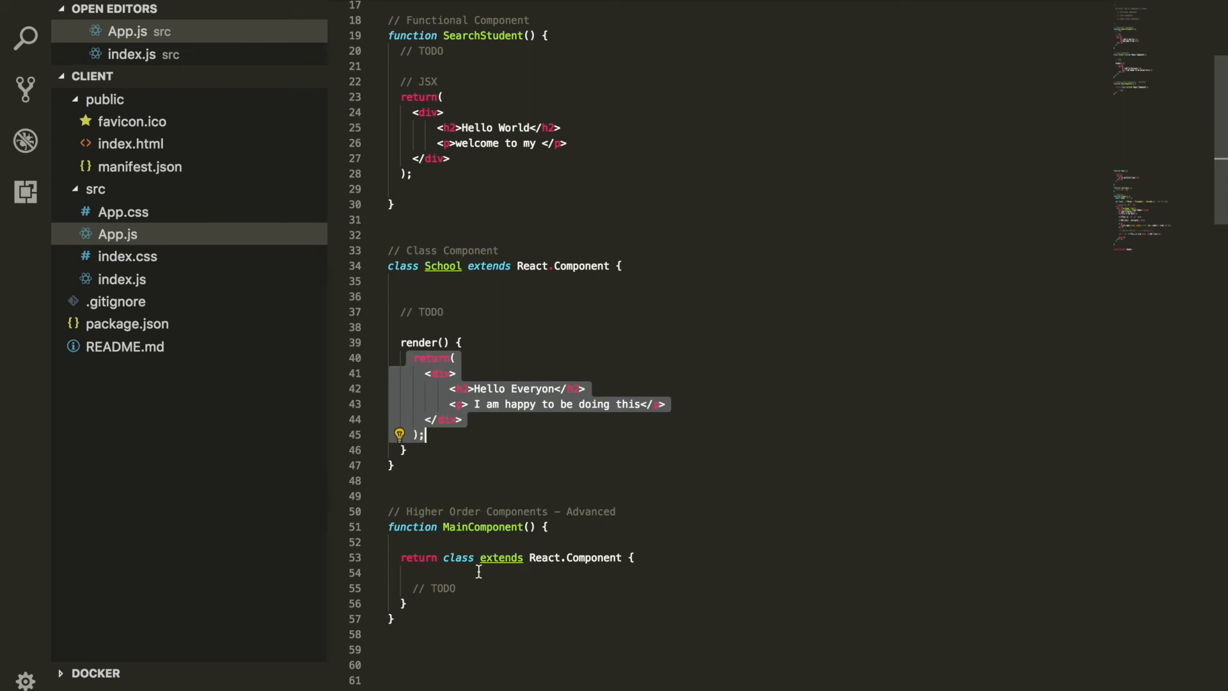
- Give MainComponent's returned class a render() that returns <Component />
left_click(635, 558)
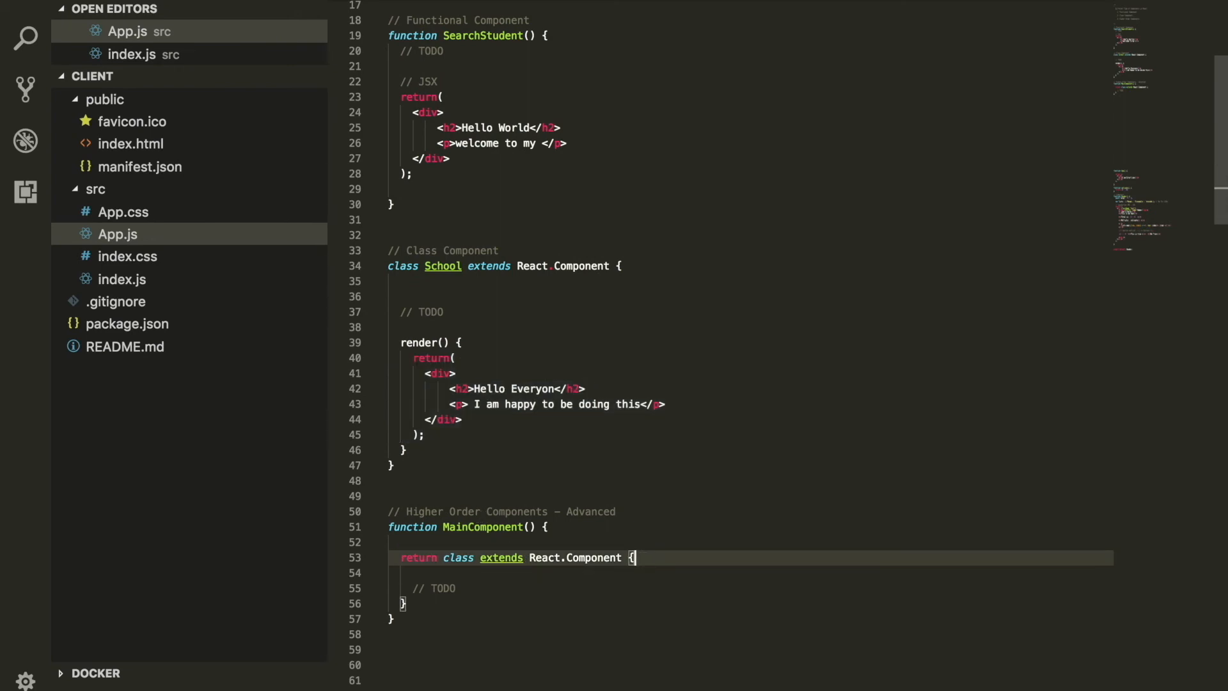
type("render() {")
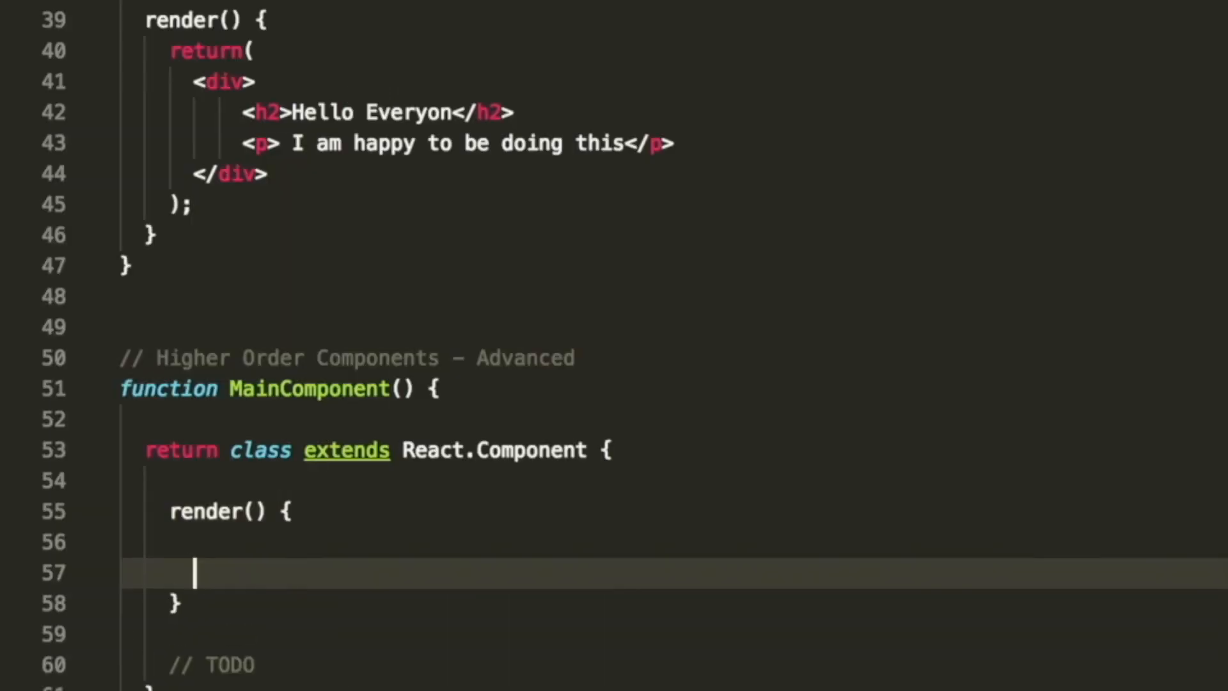
type("return()")
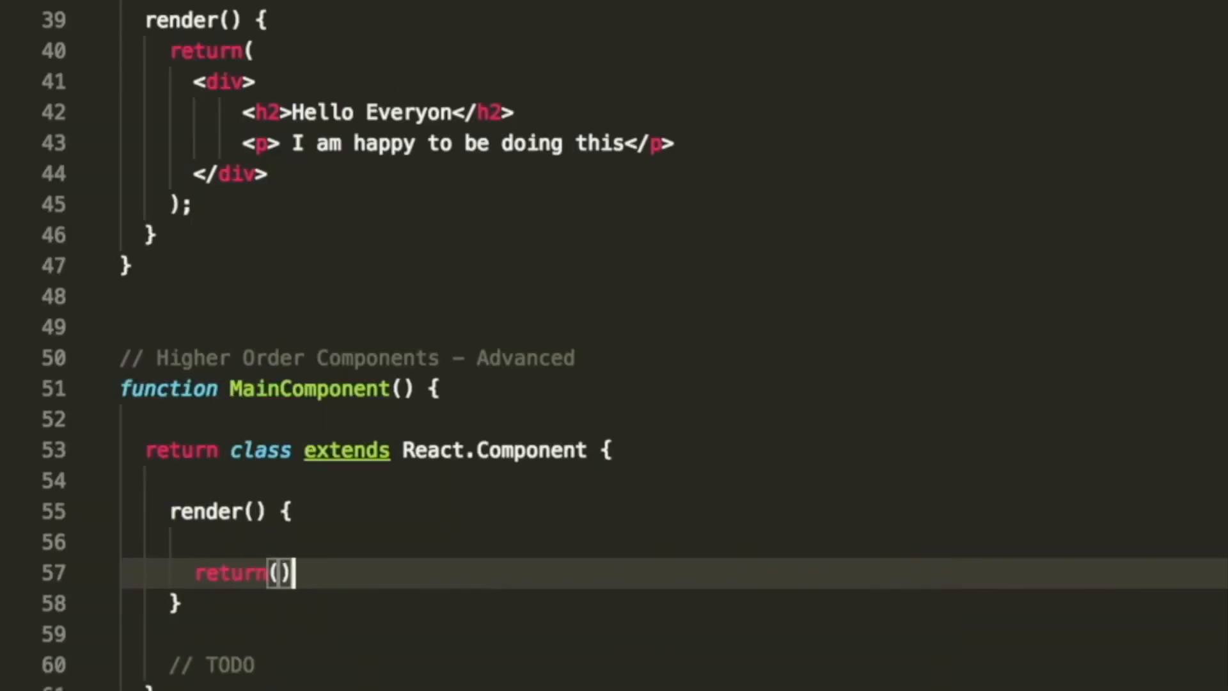
type("div")
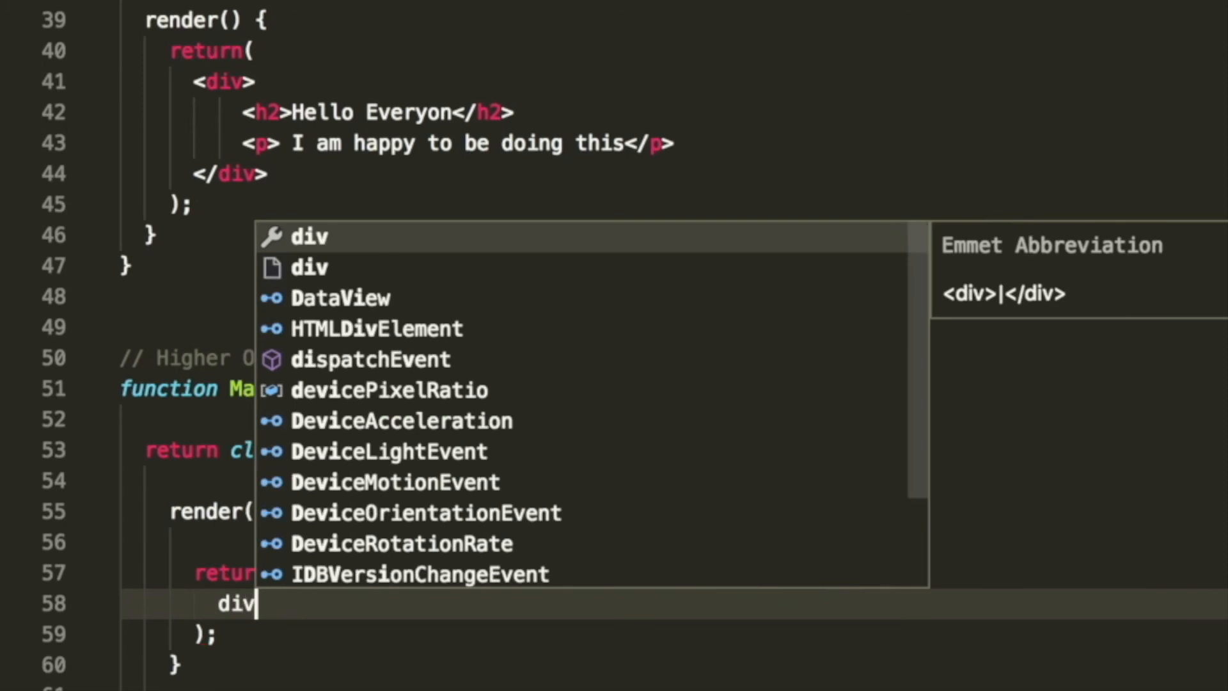
key("Tab")
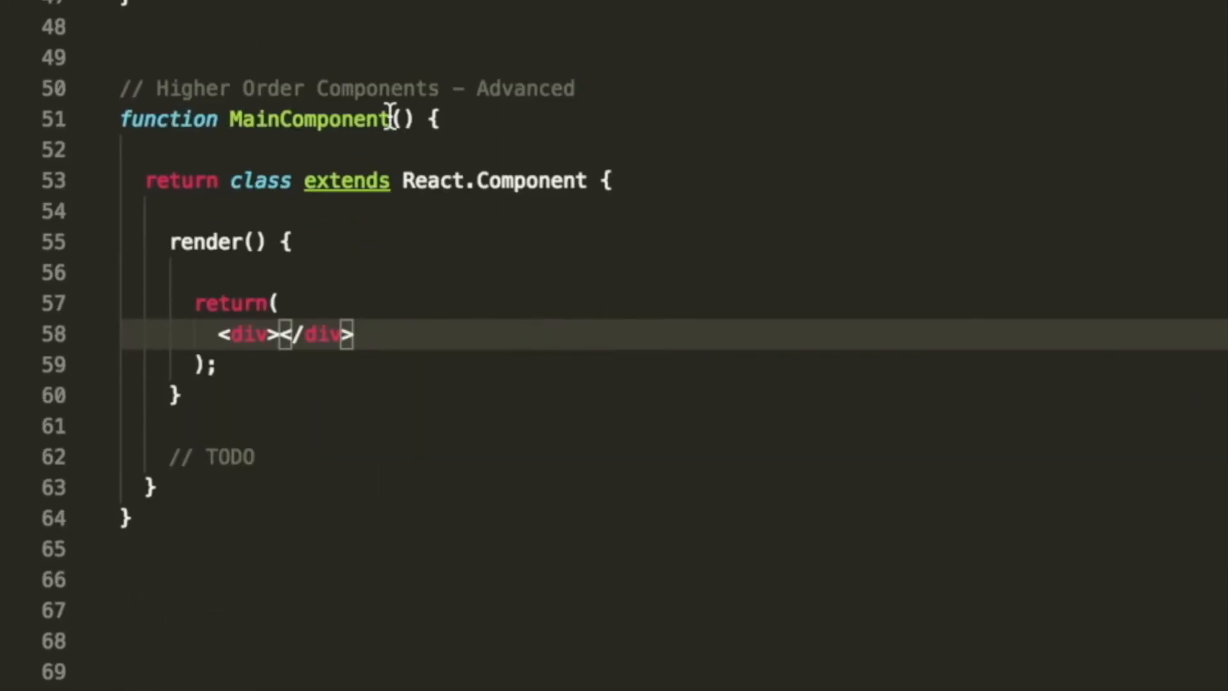
type("Comp")
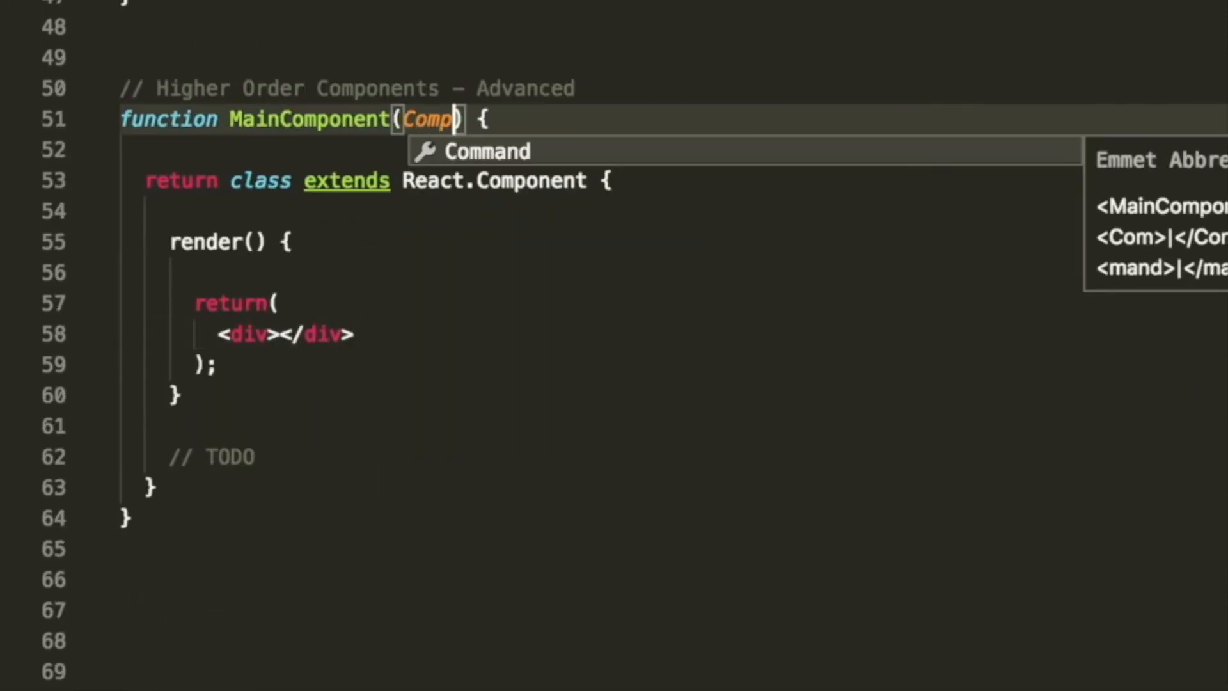
type("onent")
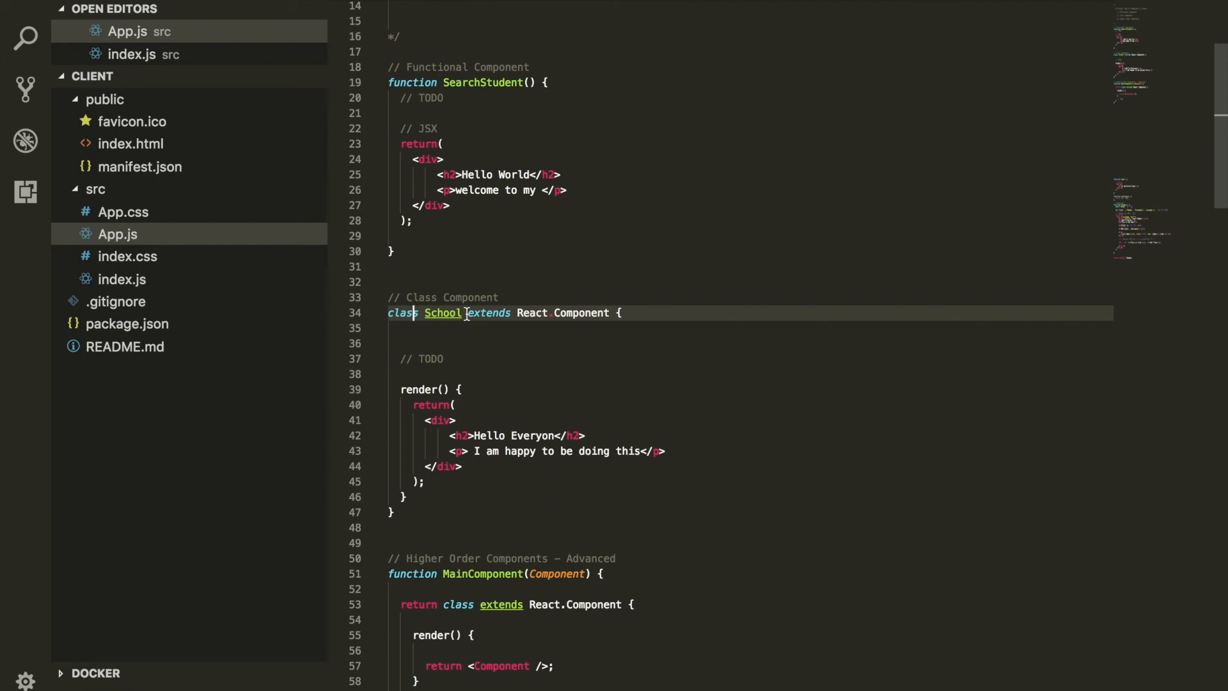
double_click(488, 312)
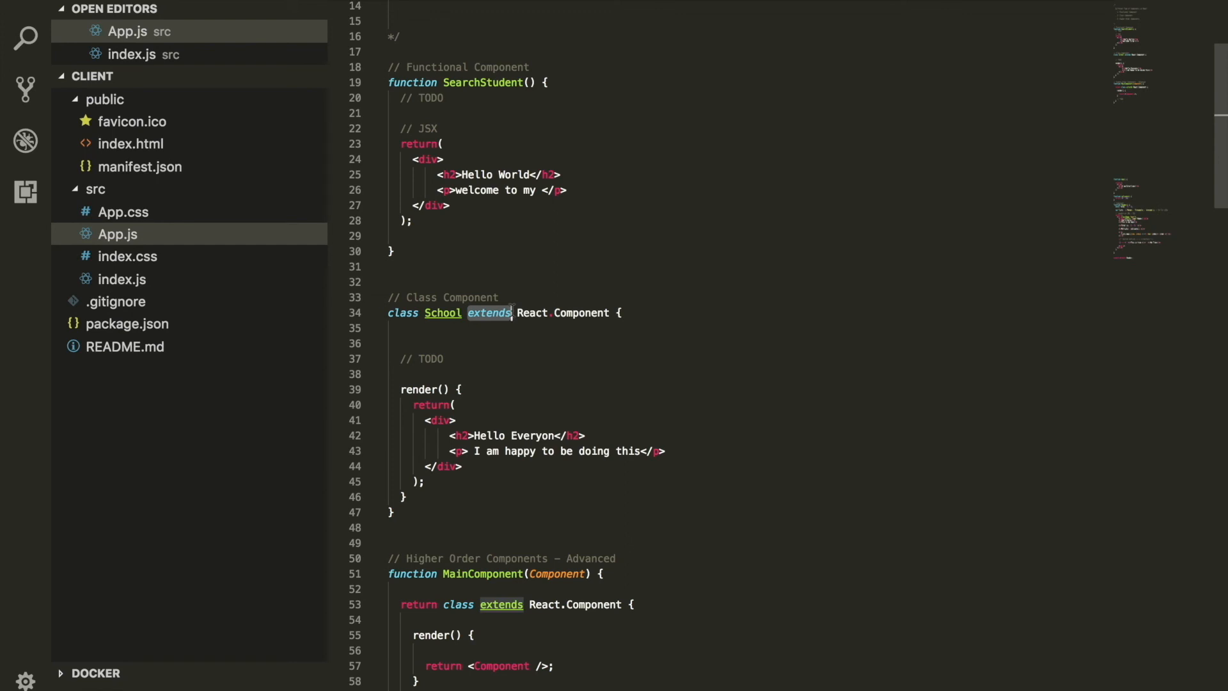
mouse_move(432, 491)
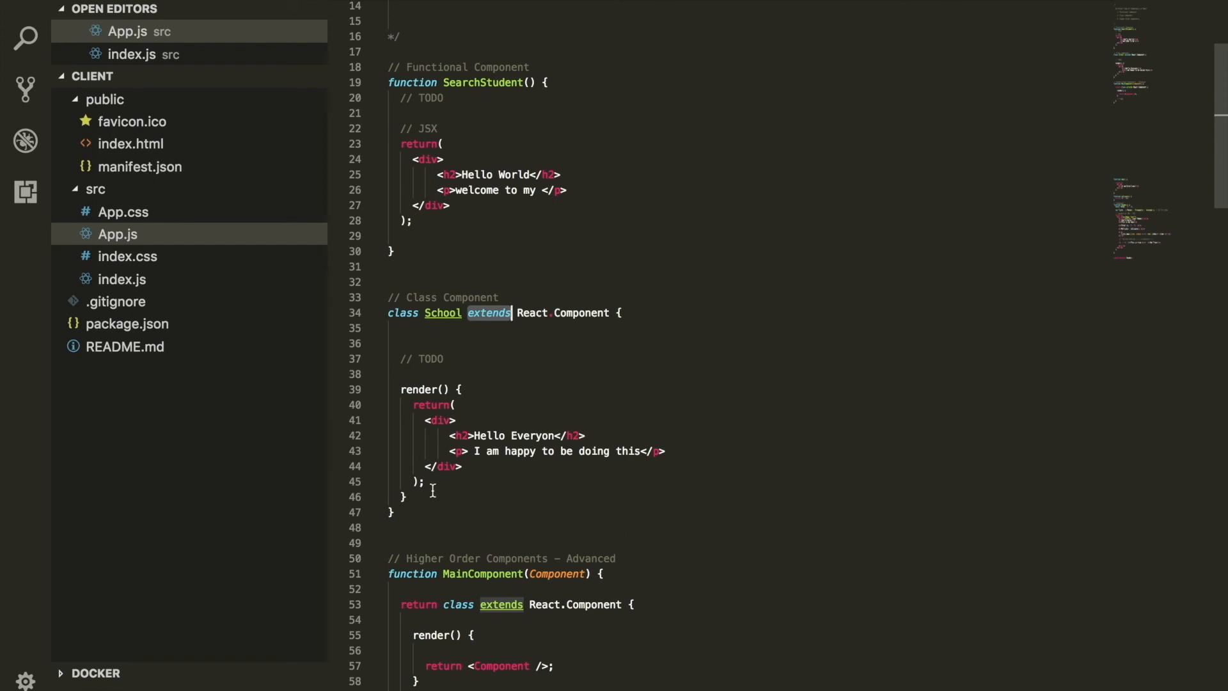